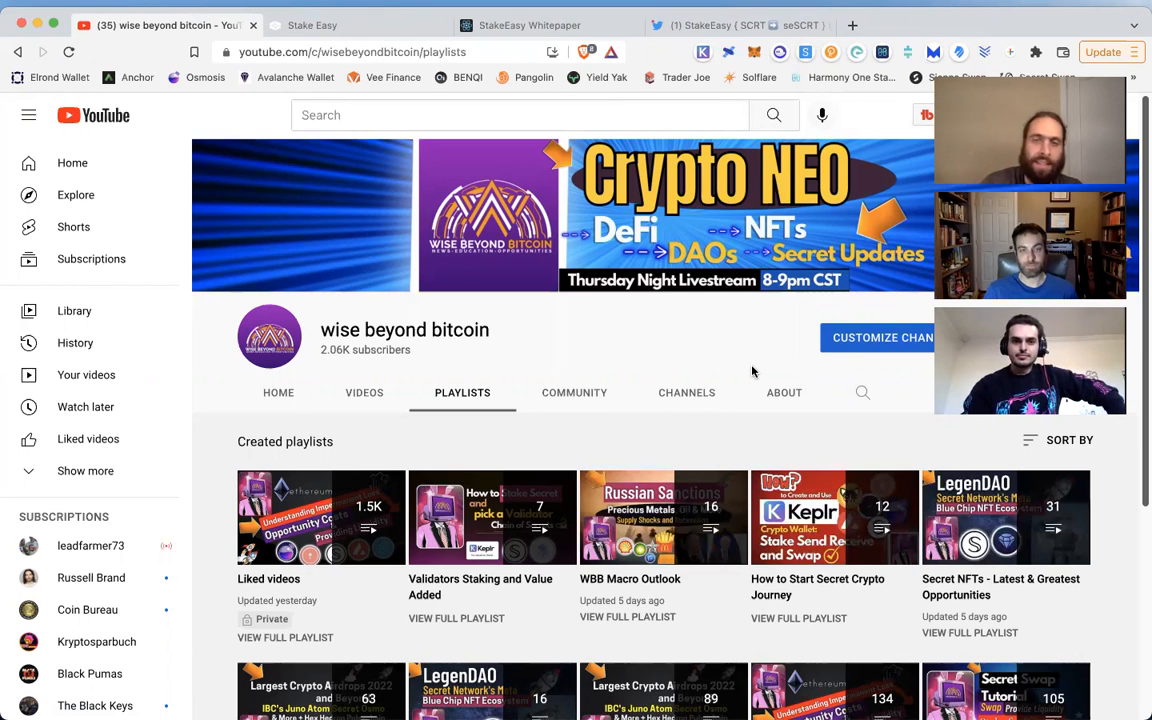
# Step: Switch to the StakeEasy homepage and move past the liquid staking headline toward Features
pyautogui.scroll(-3)
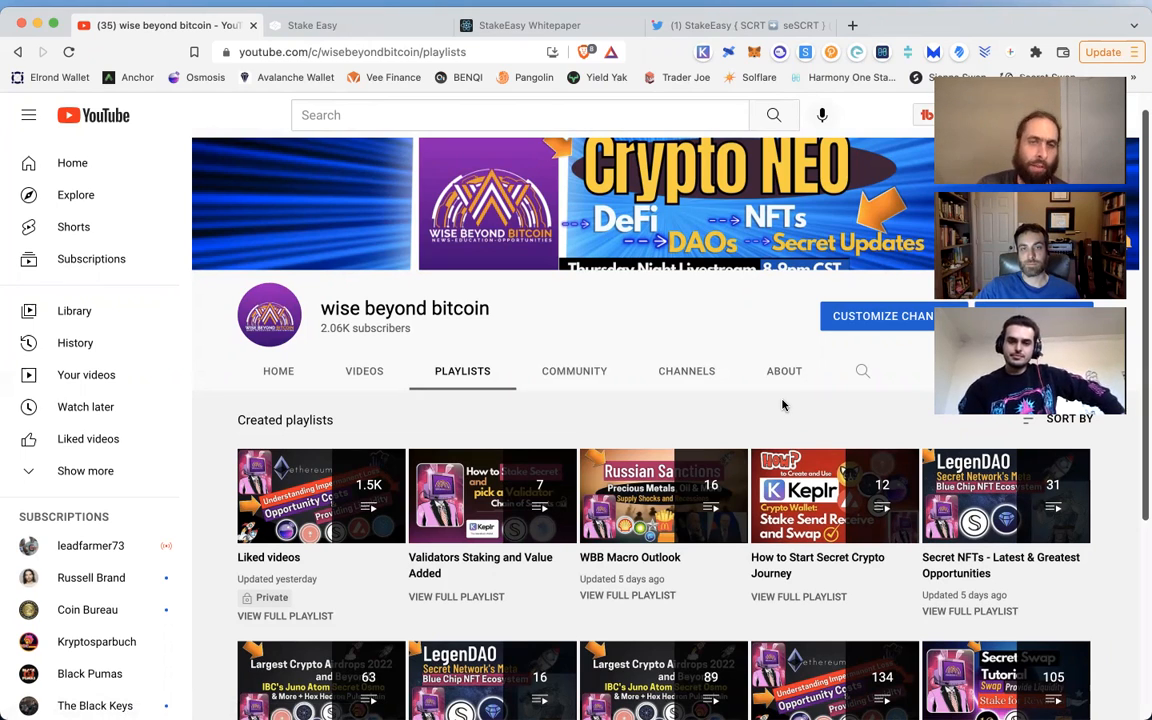
pyautogui.scroll(-3)
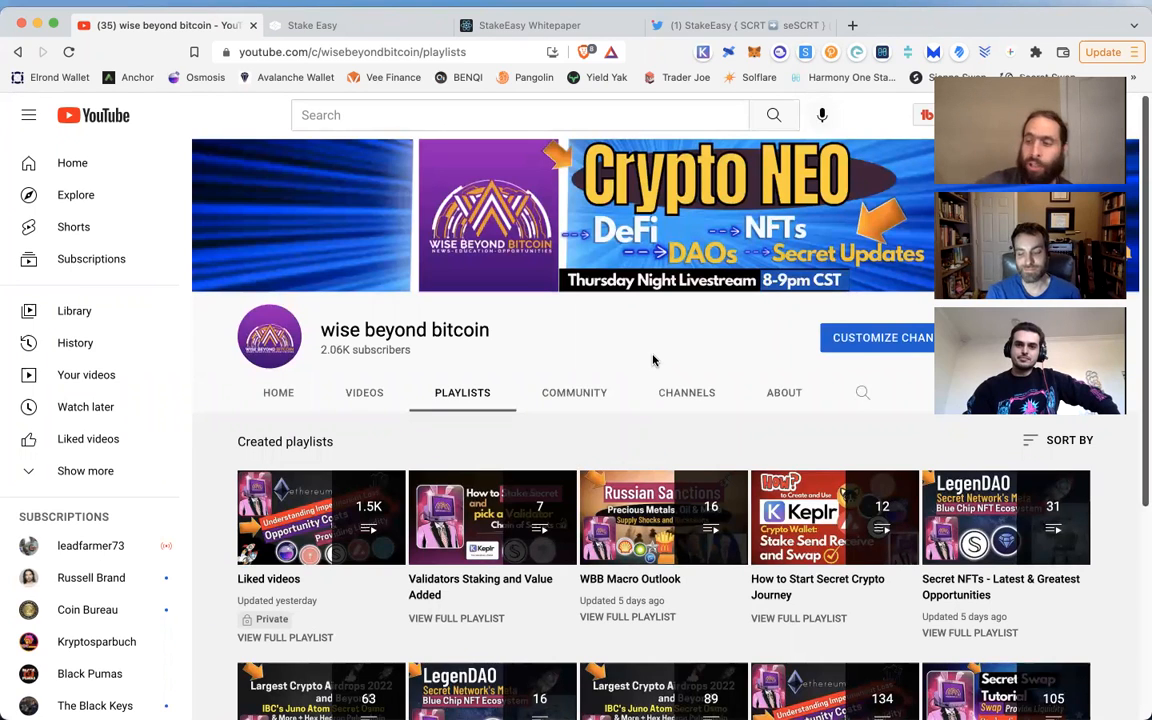
pyautogui.moveTo(704, 370)
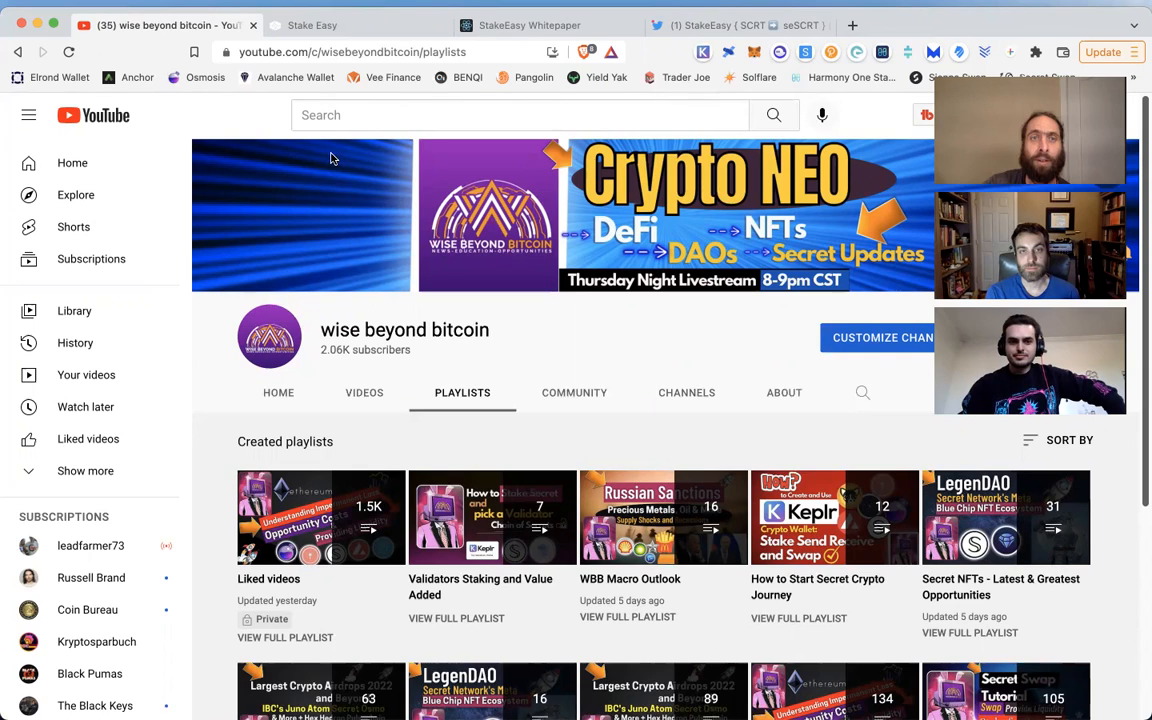
pyautogui.click(312, 24)
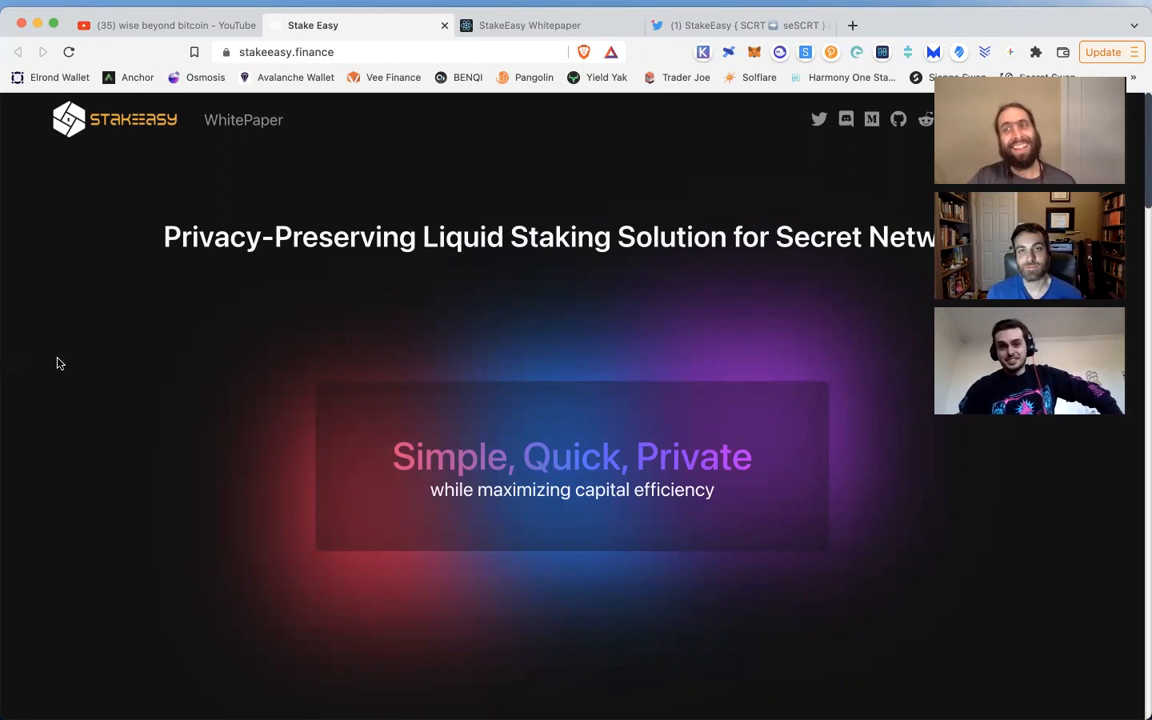
pyautogui.scroll(-3)
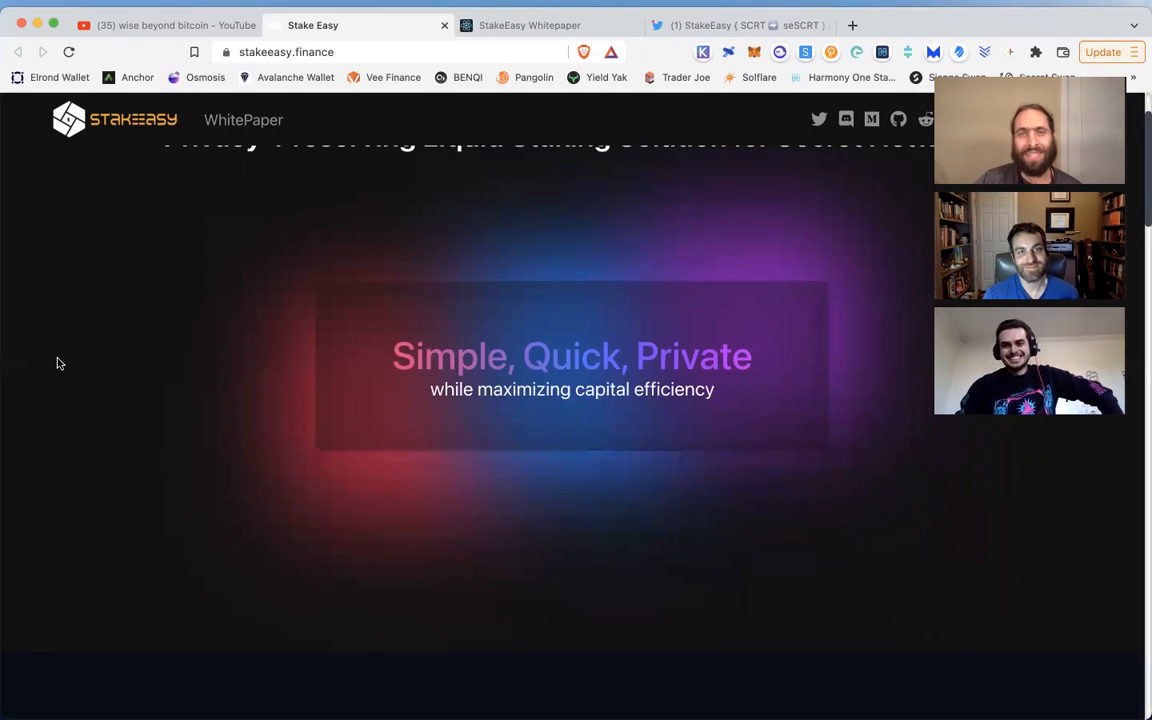
pyautogui.scroll(-3)
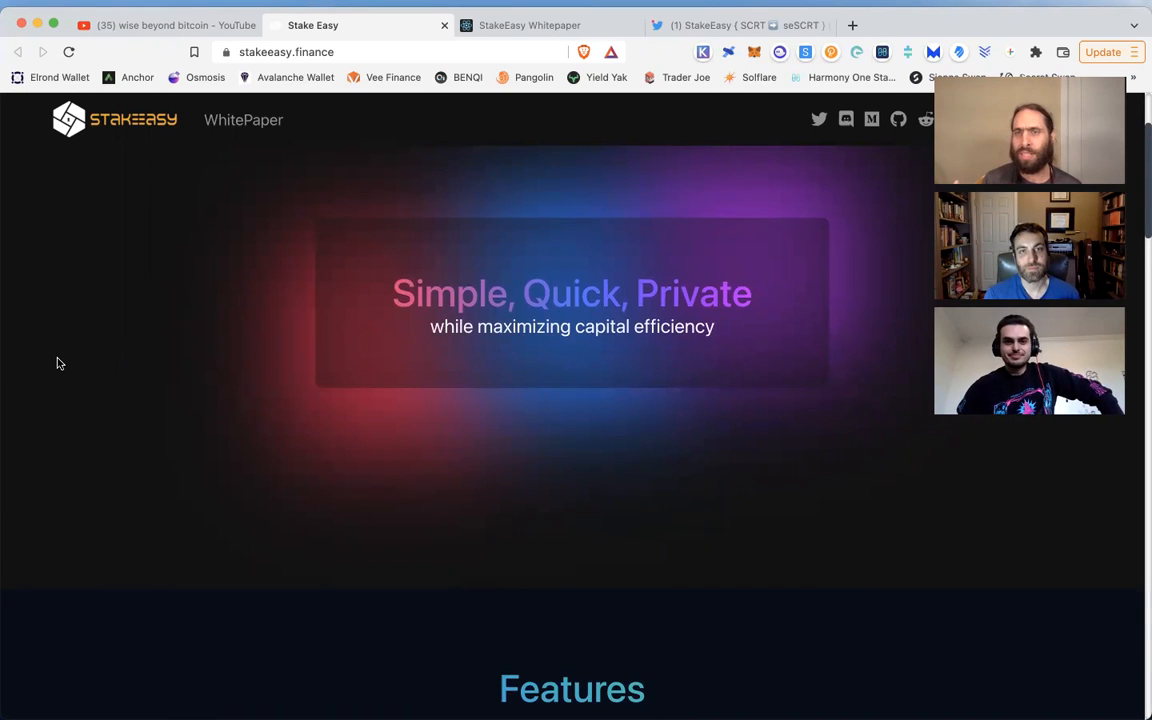
# Step: Read through the five Features cards and continue down to How It Works (Stake, Swap, DeFi)
pyautogui.scroll(-3)
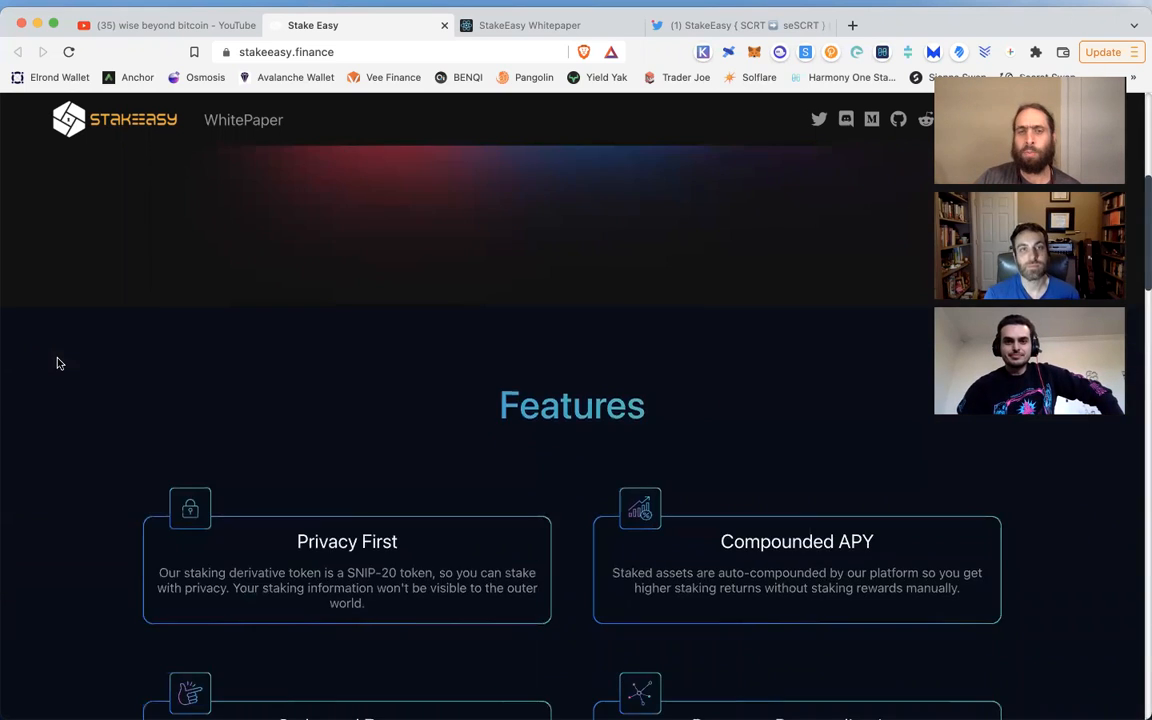
pyautogui.scroll(-3)
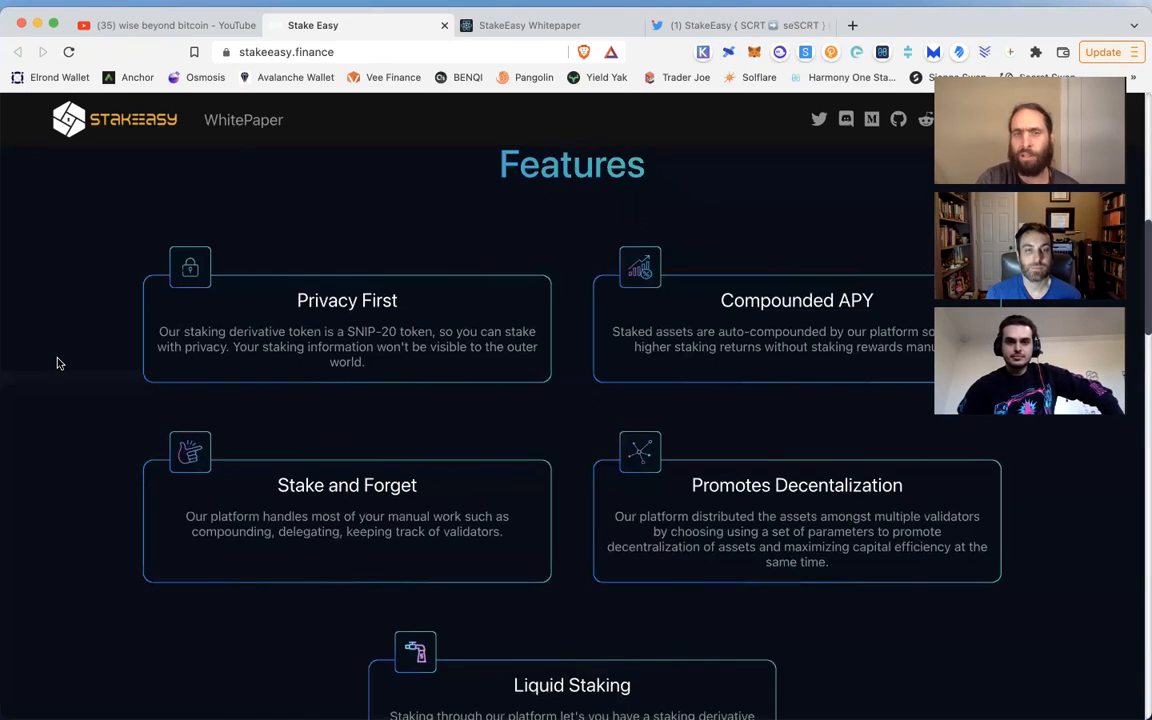
pyautogui.moveTo(612, 468)
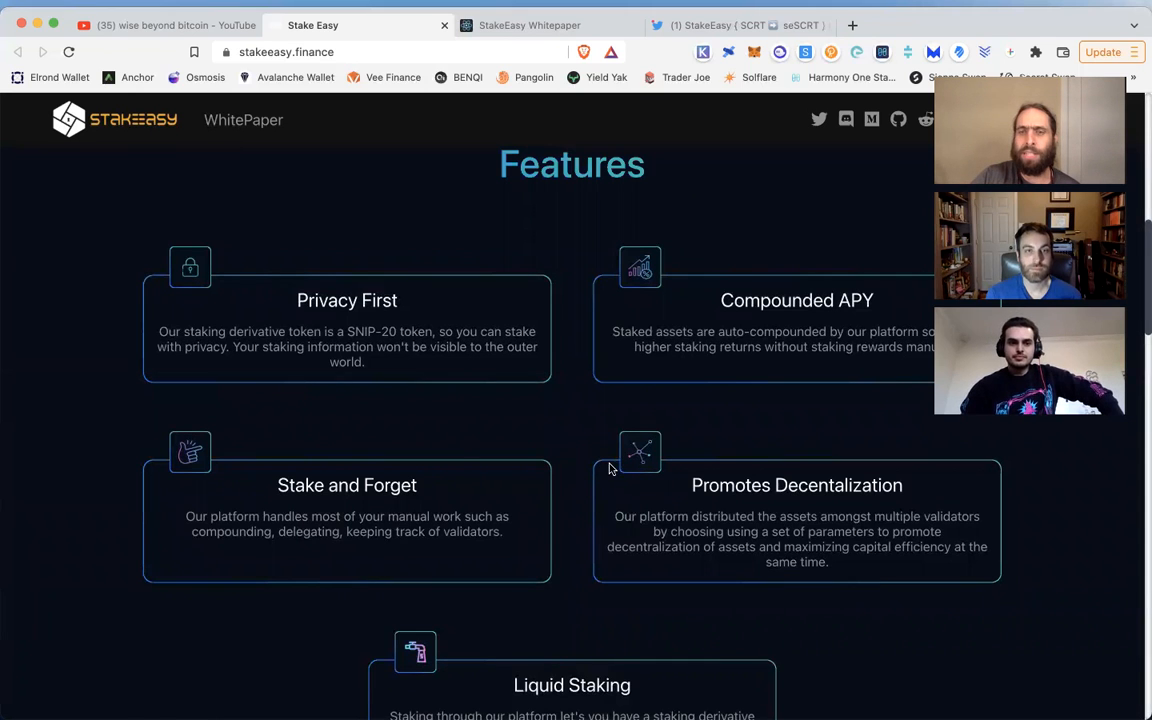
pyautogui.scroll(-3)
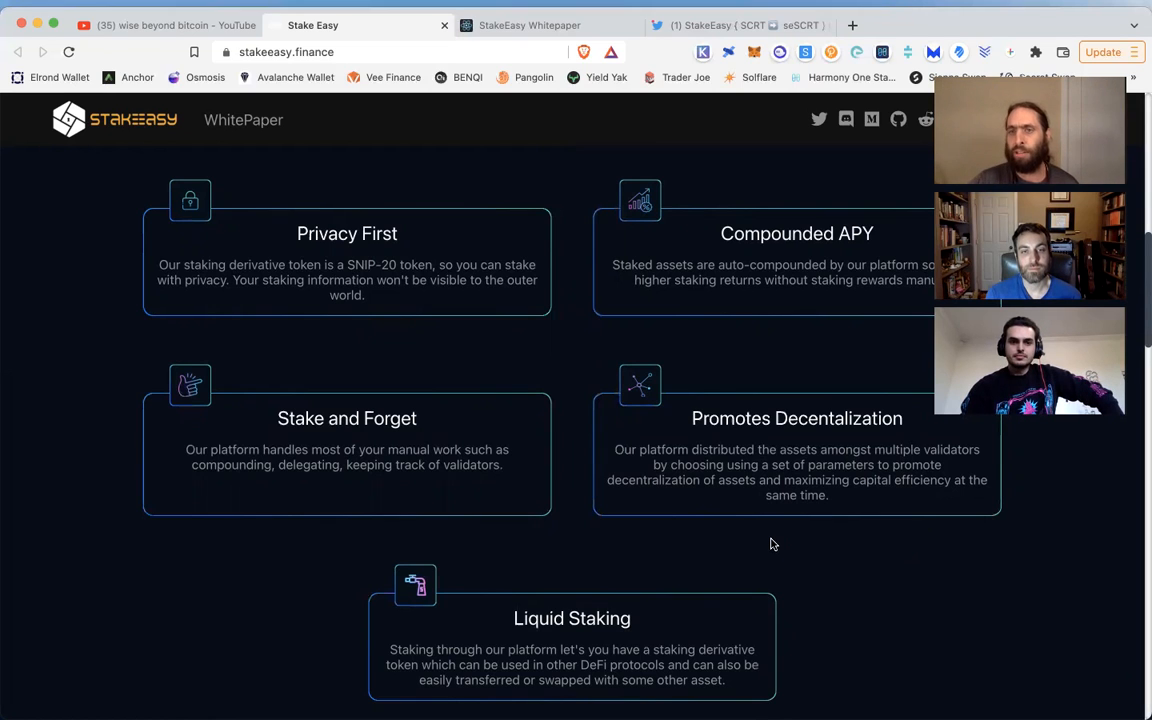
pyautogui.moveTo(458, 456)
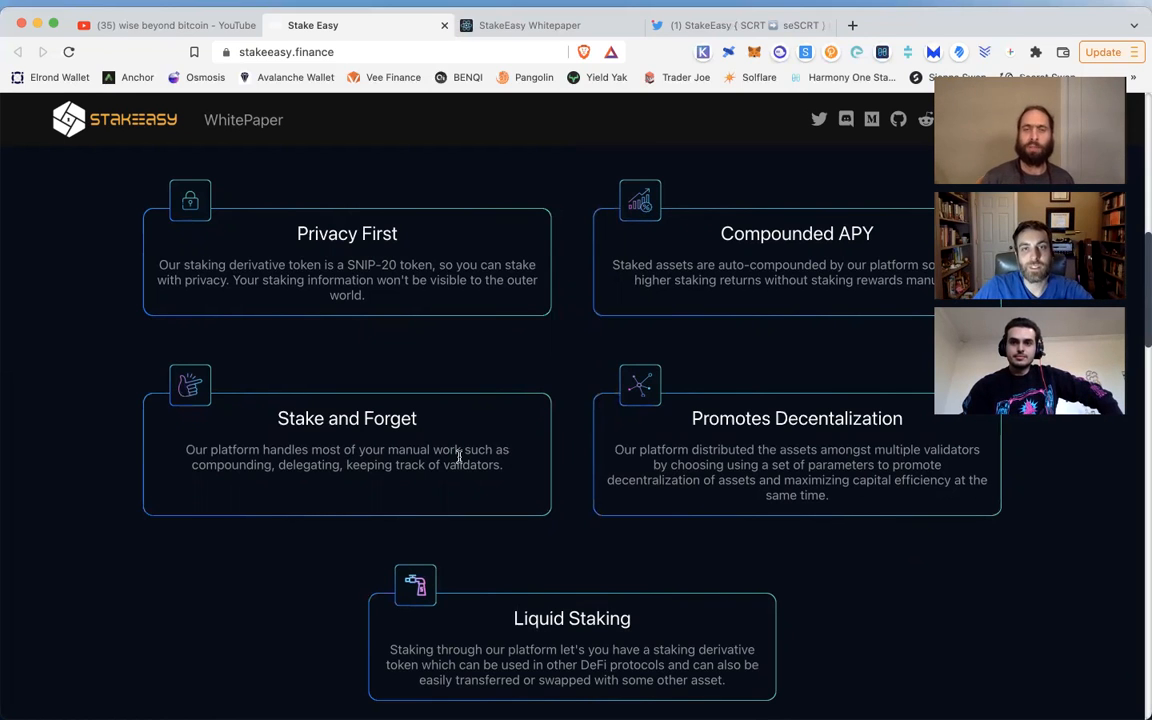
pyautogui.scroll(-3)
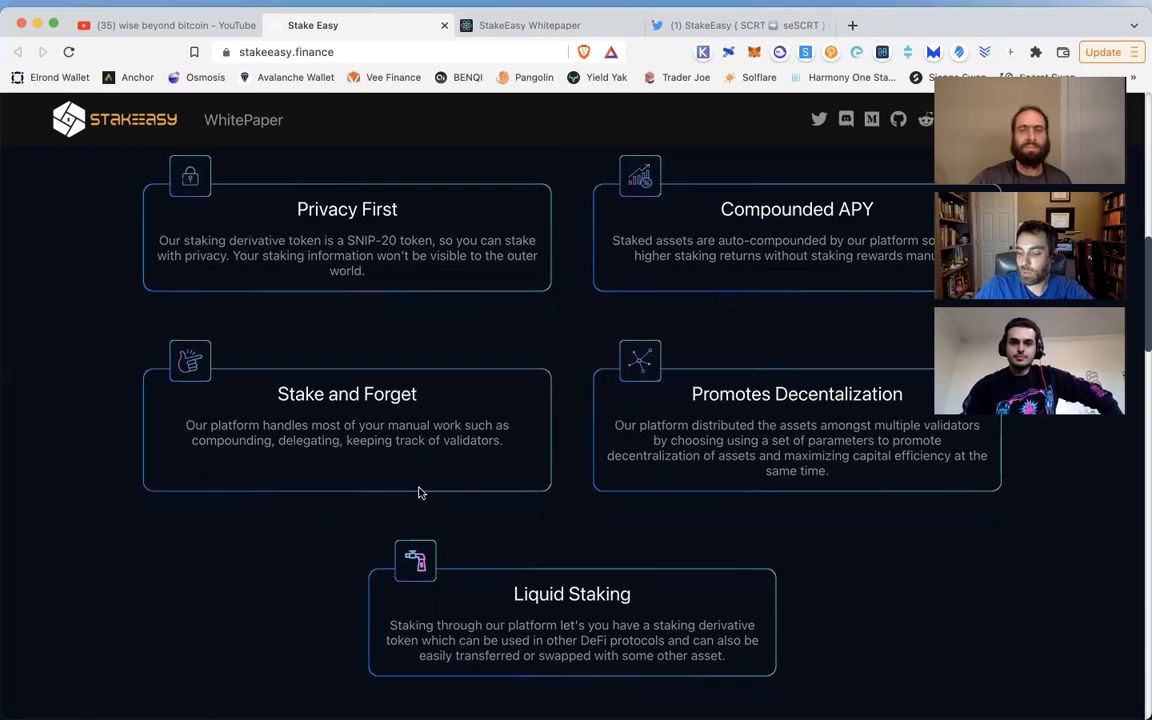
pyautogui.moveTo(424, 476)
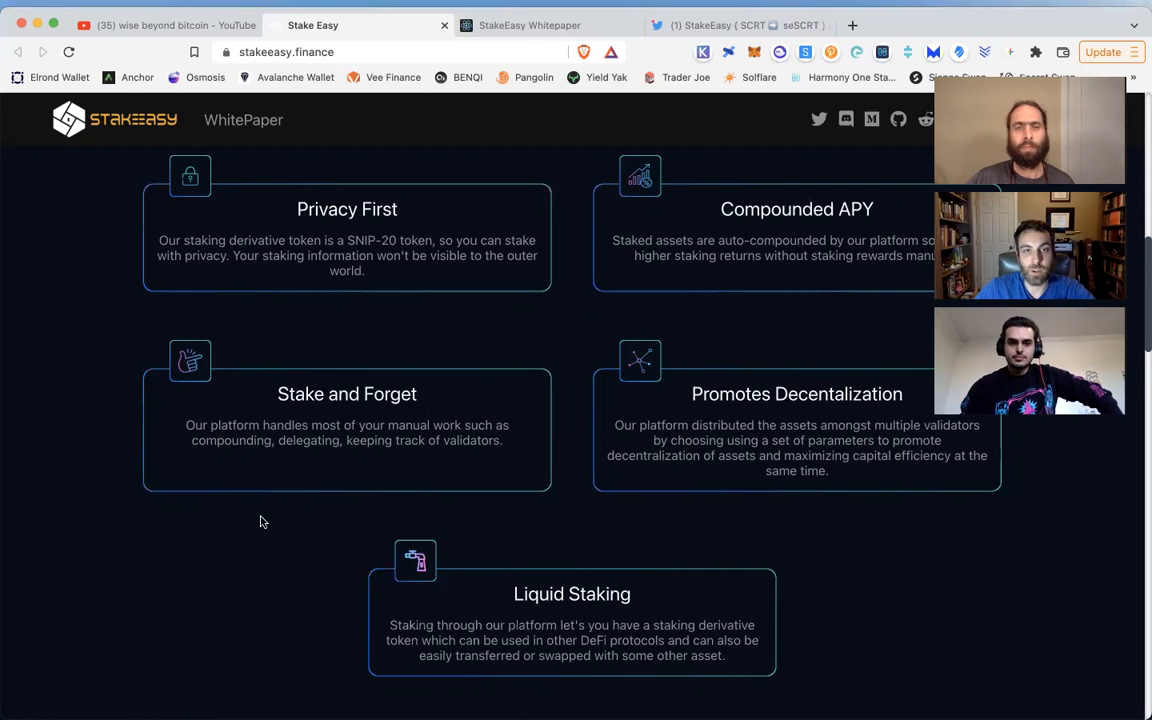
pyautogui.scroll(-3)
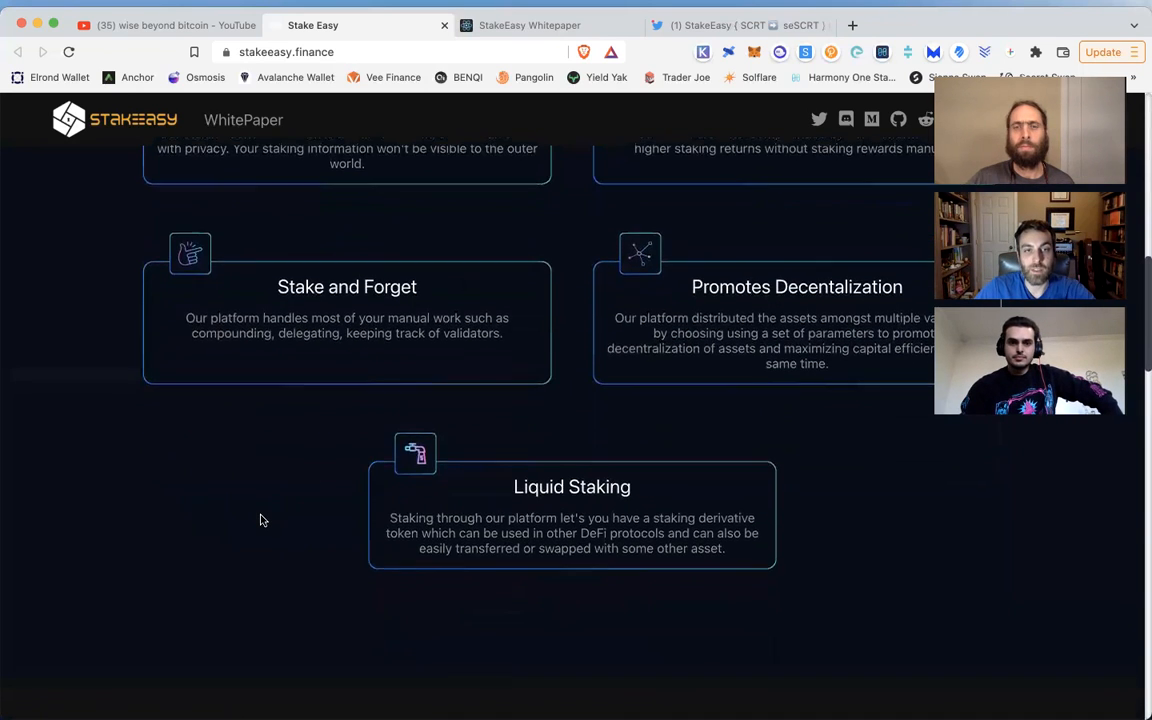
pyautogui.scroll(-3)
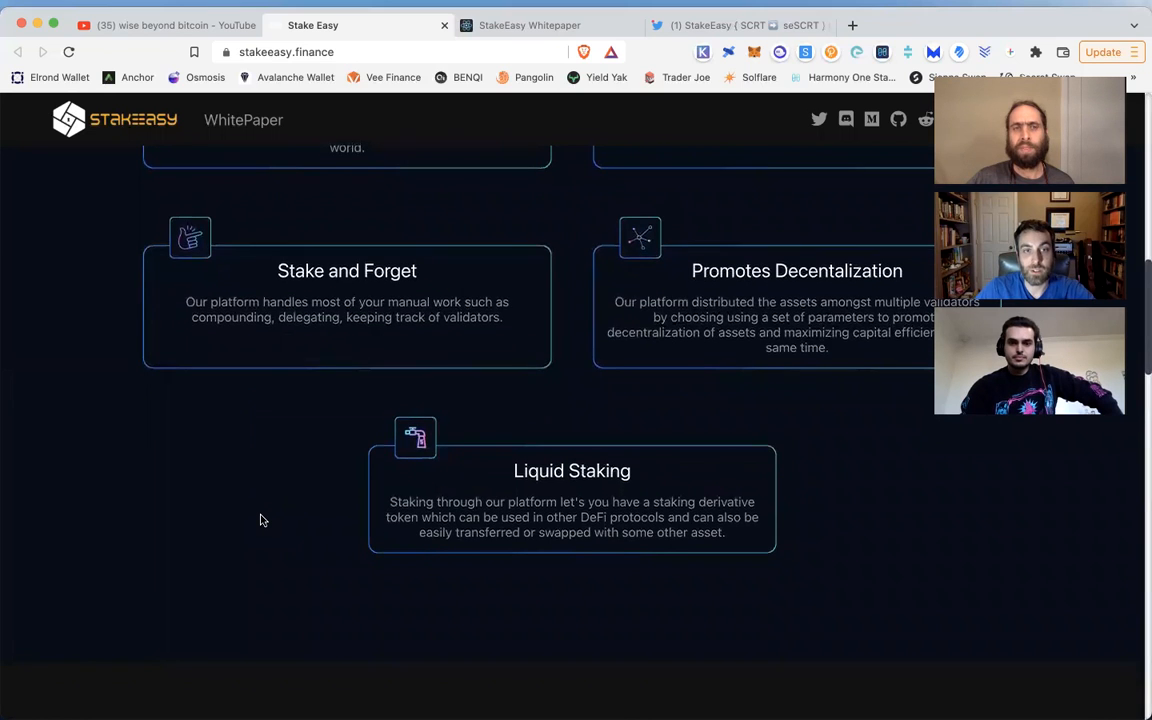
pyautogui.scroll(-3)
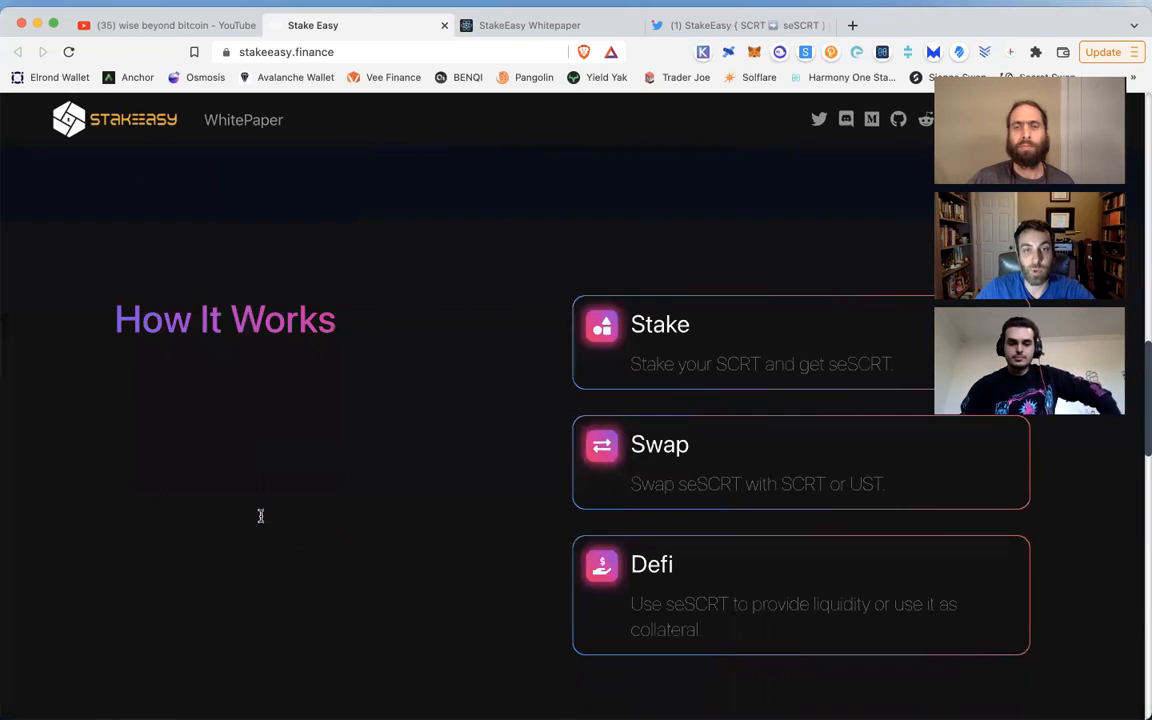
# Step: Review the Stake, Swap and Defi steps of How It Works and reach the Roadmap heading
pyautogui.scroll(-3)
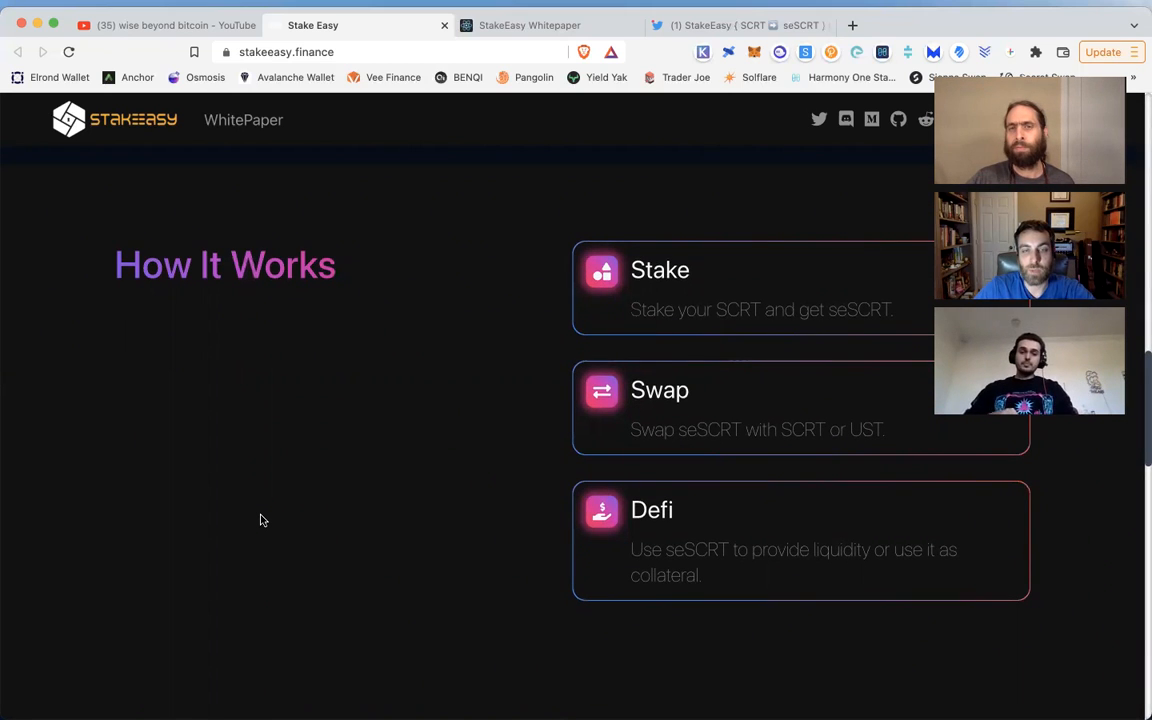
pyautogui.scroll(-3)
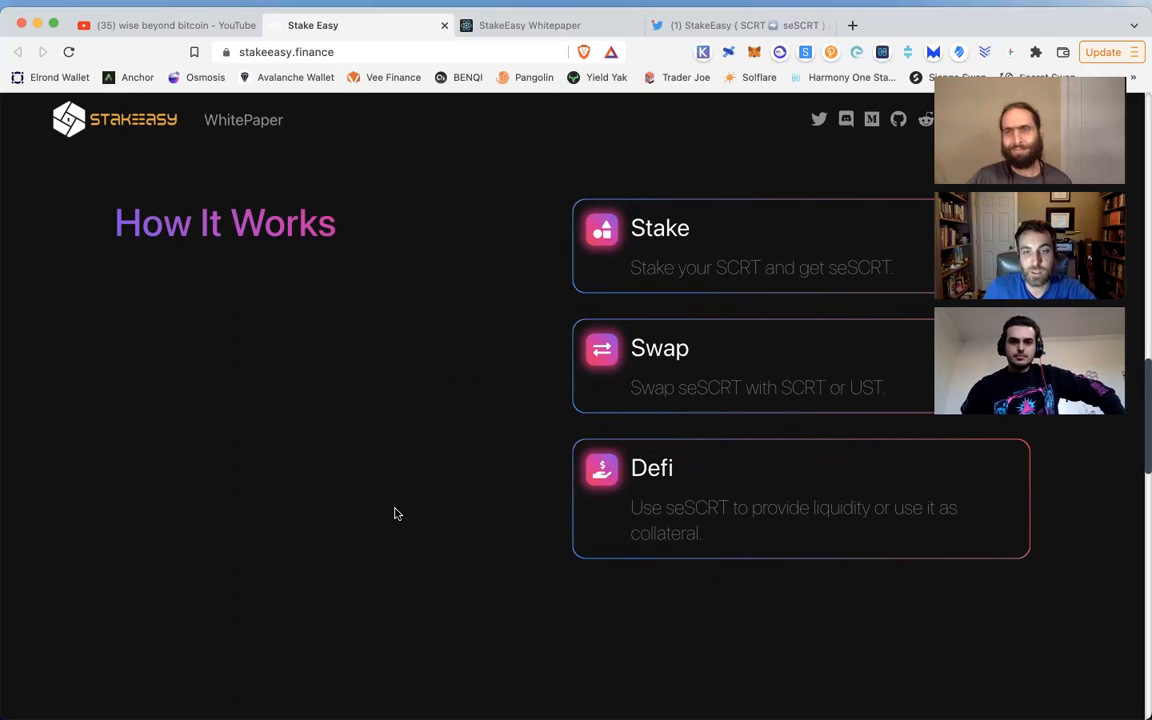
pyautogui.scroll(-3)
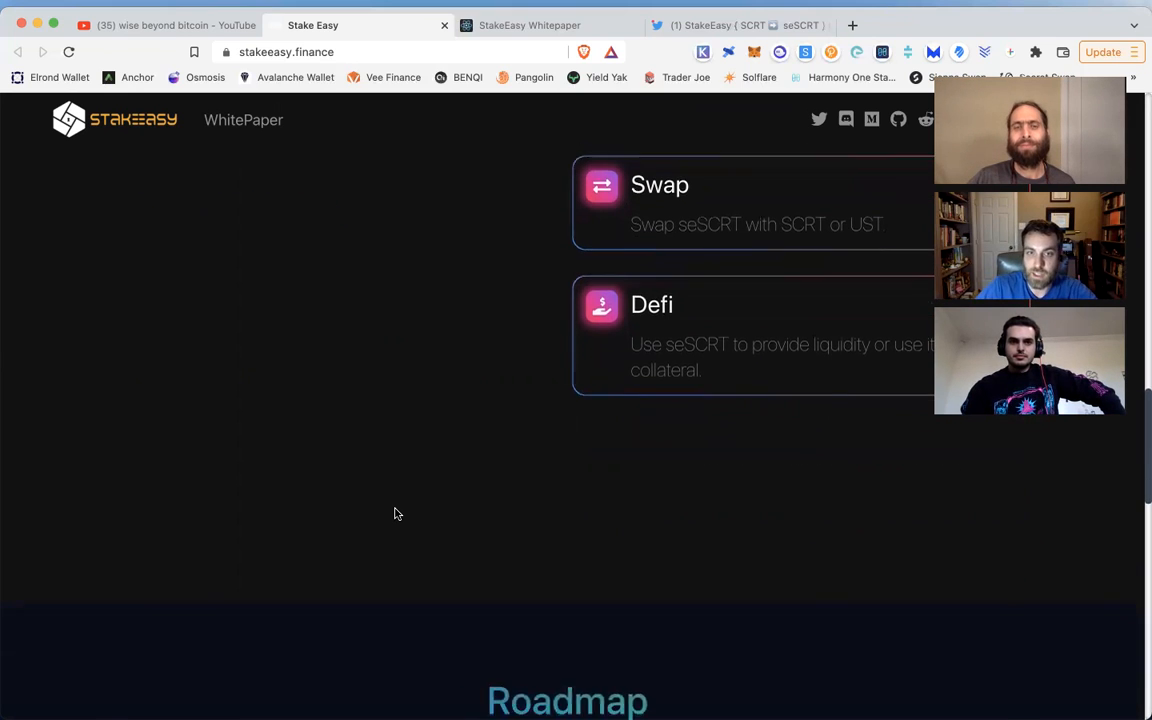
# Step: Go over the Roadmap milestones from January 2022 to Q4 2022 down to the Team co-founders
pyautogui.scroll(-3)
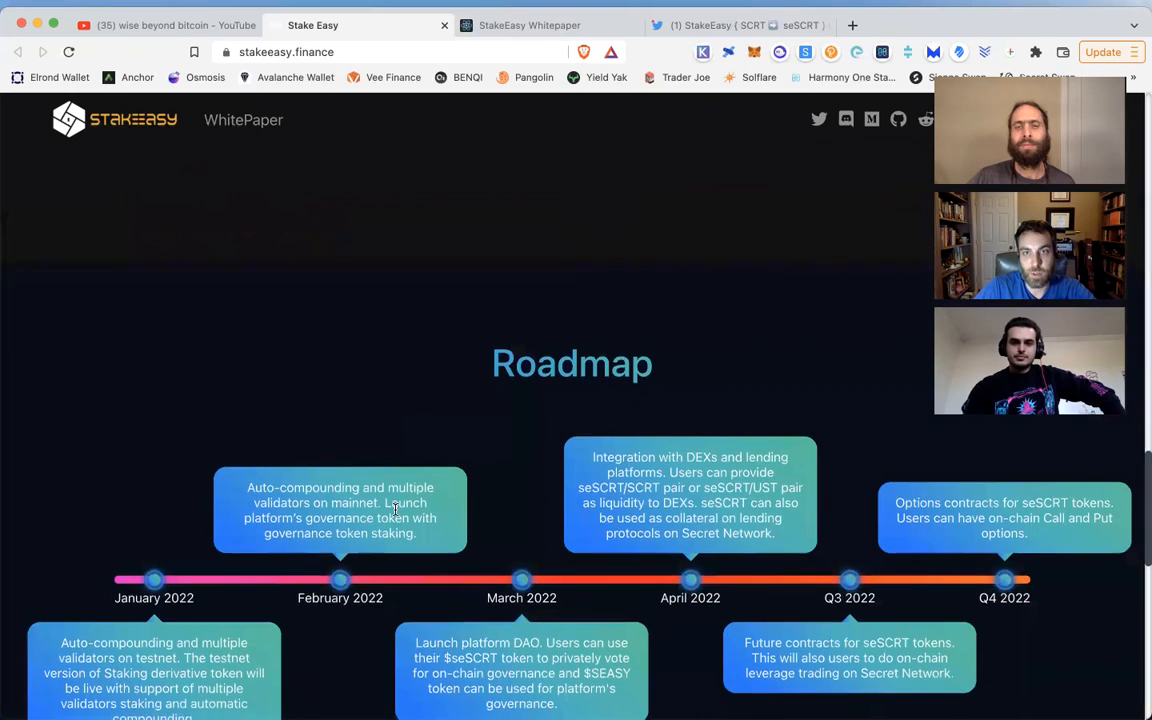
pyautogui.scroll(-3)
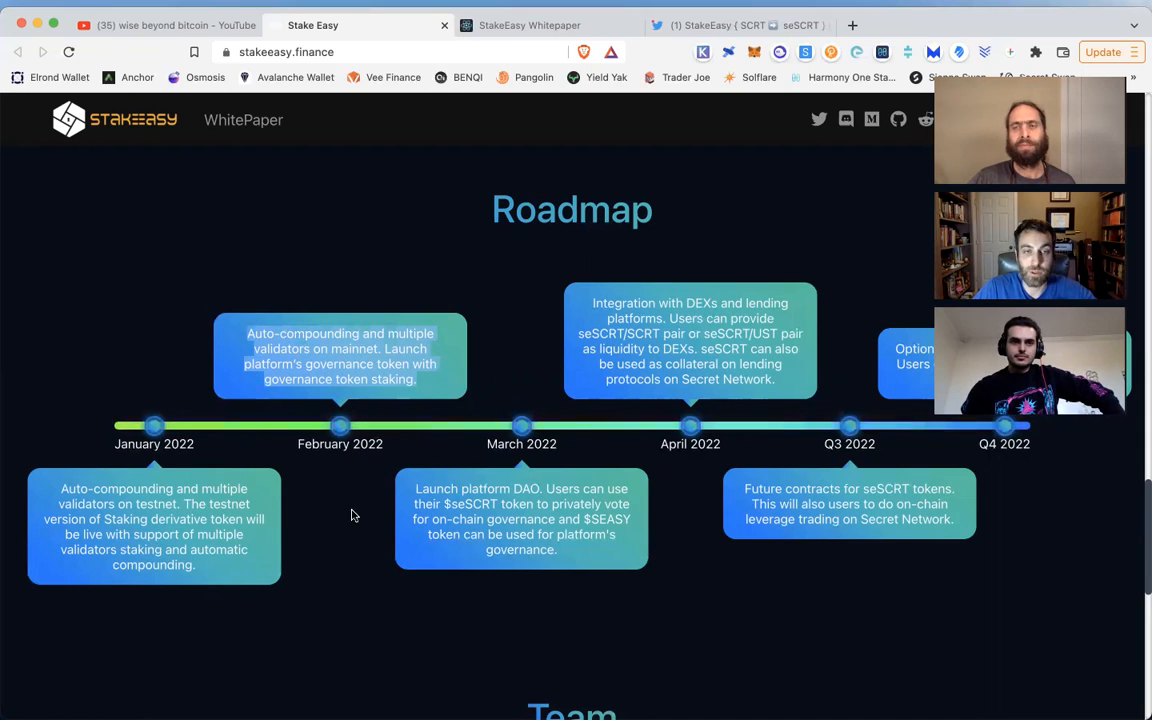
pyautogui.moveTo(402, 512)
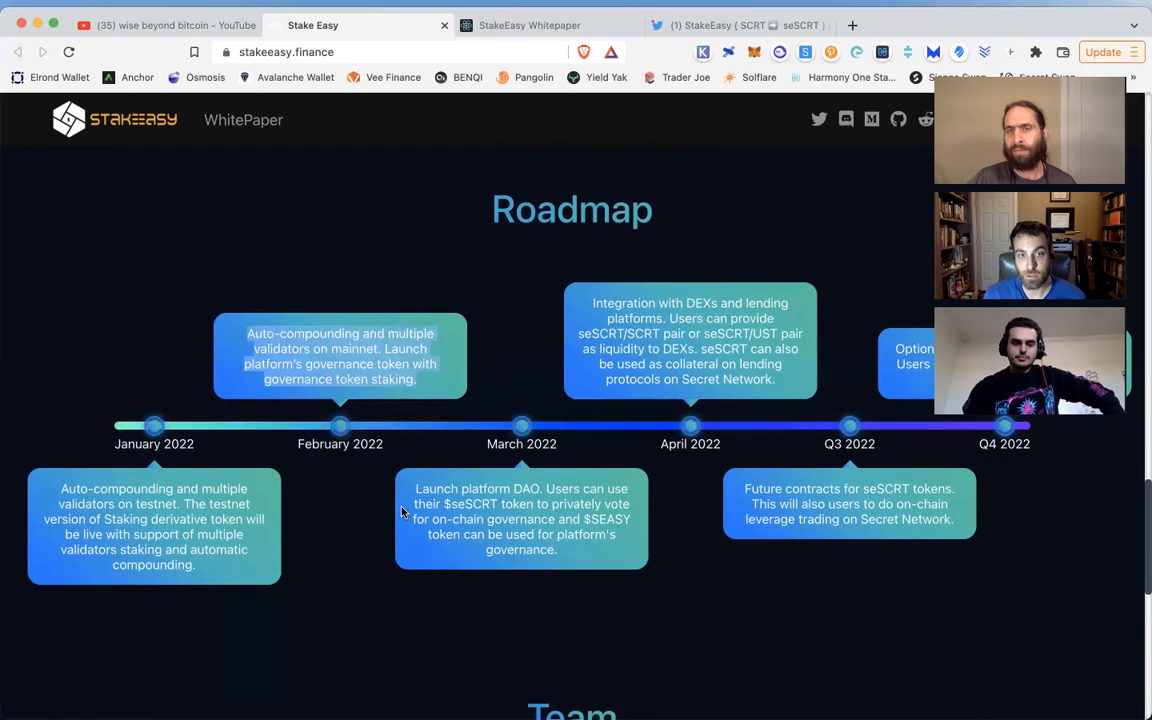
pyautogui.scroll(-3)
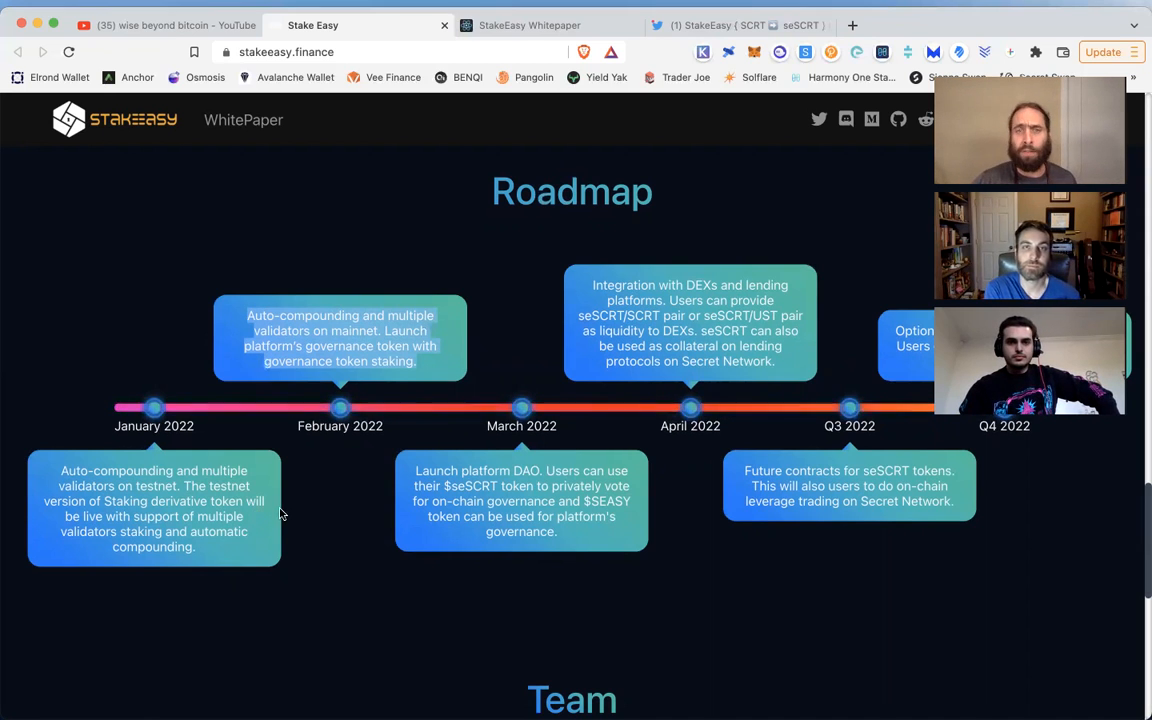
pyautogui.scroll(-3)
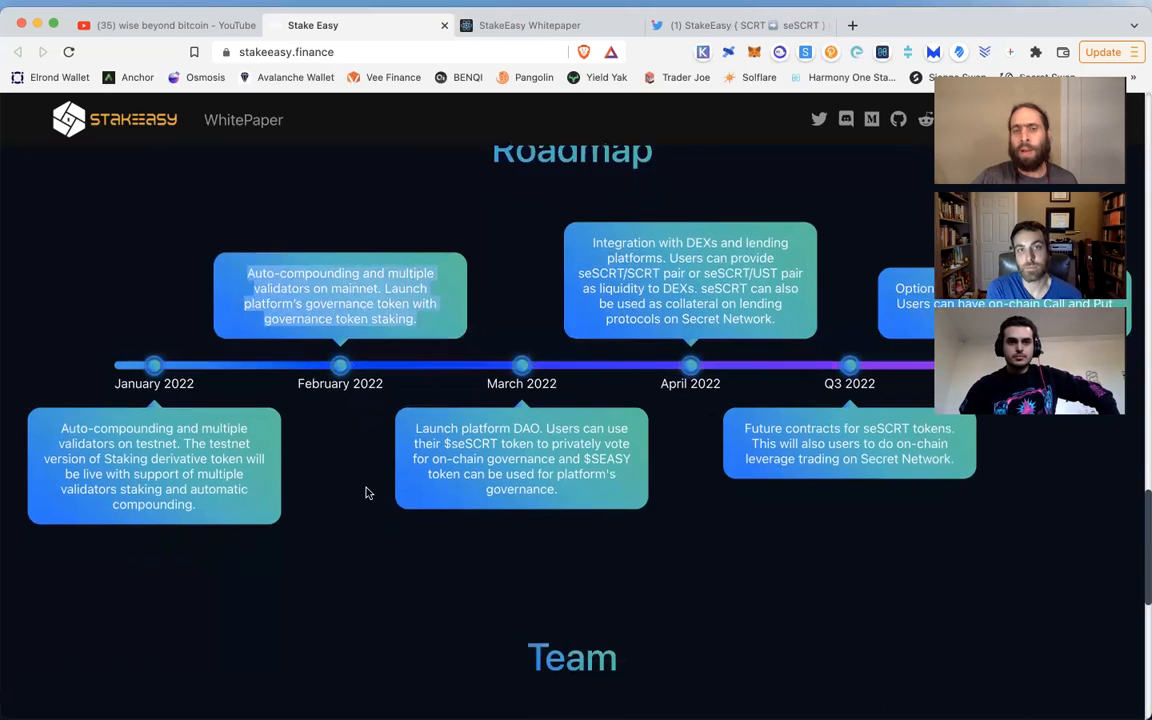
pyautogui.scroll(-3)
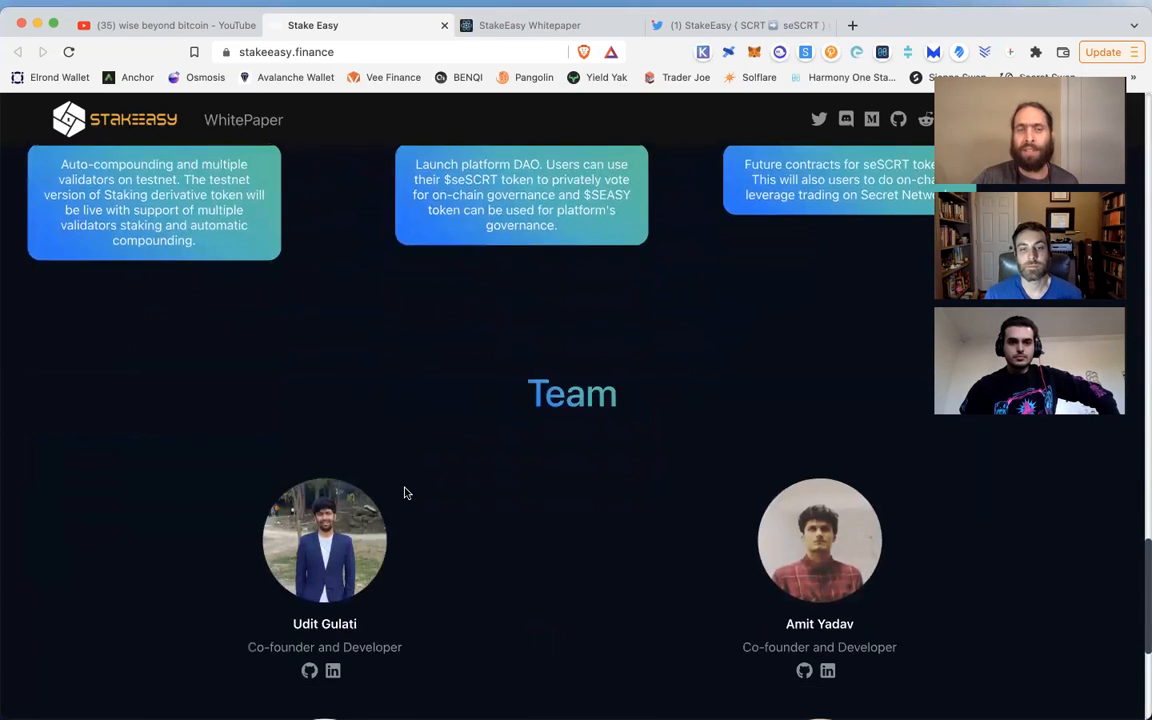
# Step: Bring all four team members into view, including community manager and frontend developer, down to the footer
pyautogui.scroll(-3)
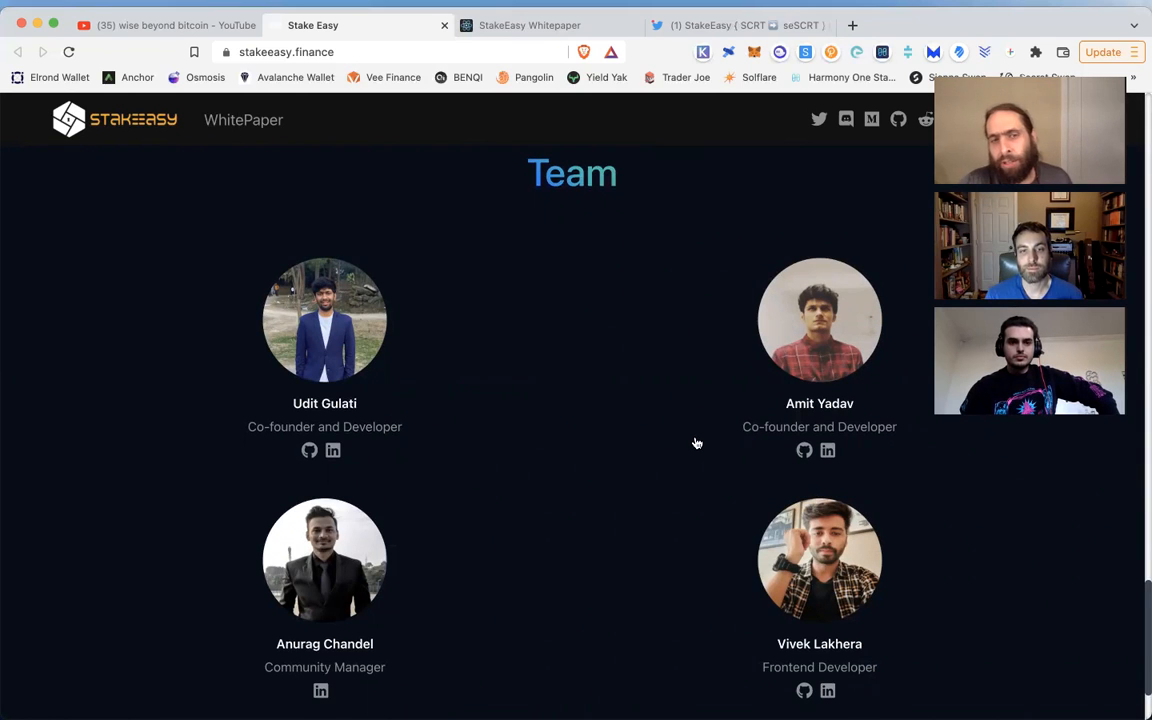
pyautogui.scroll(-3)
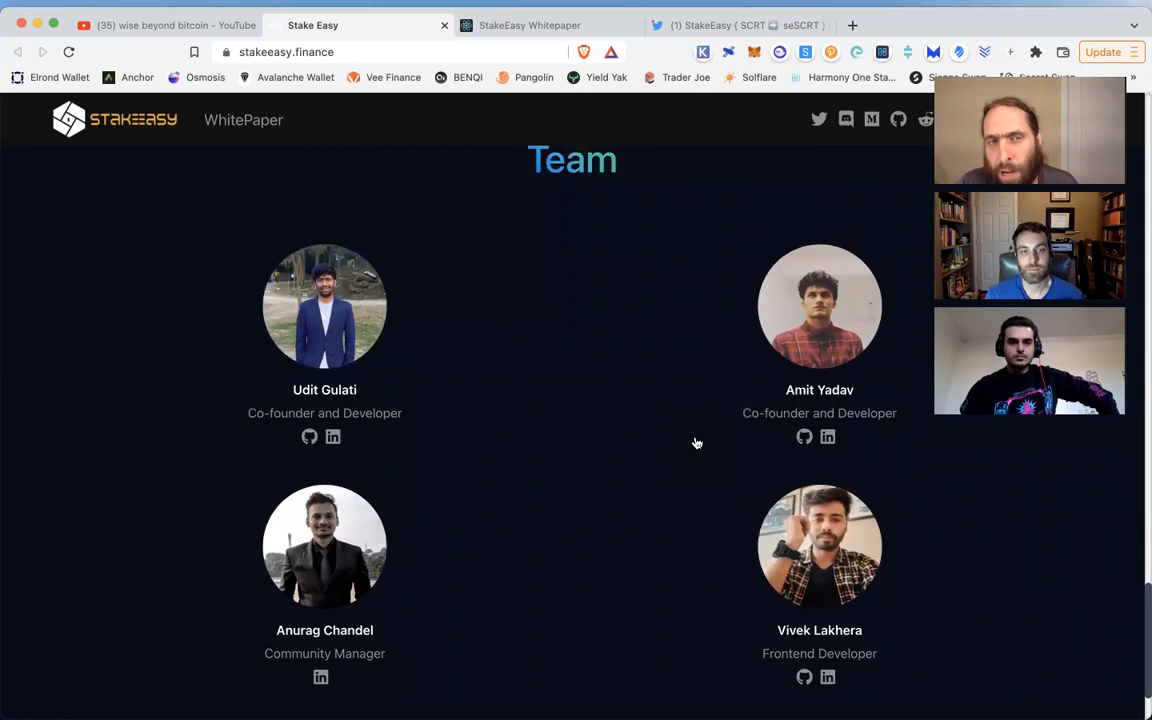
pyautogui.scroll(-3)
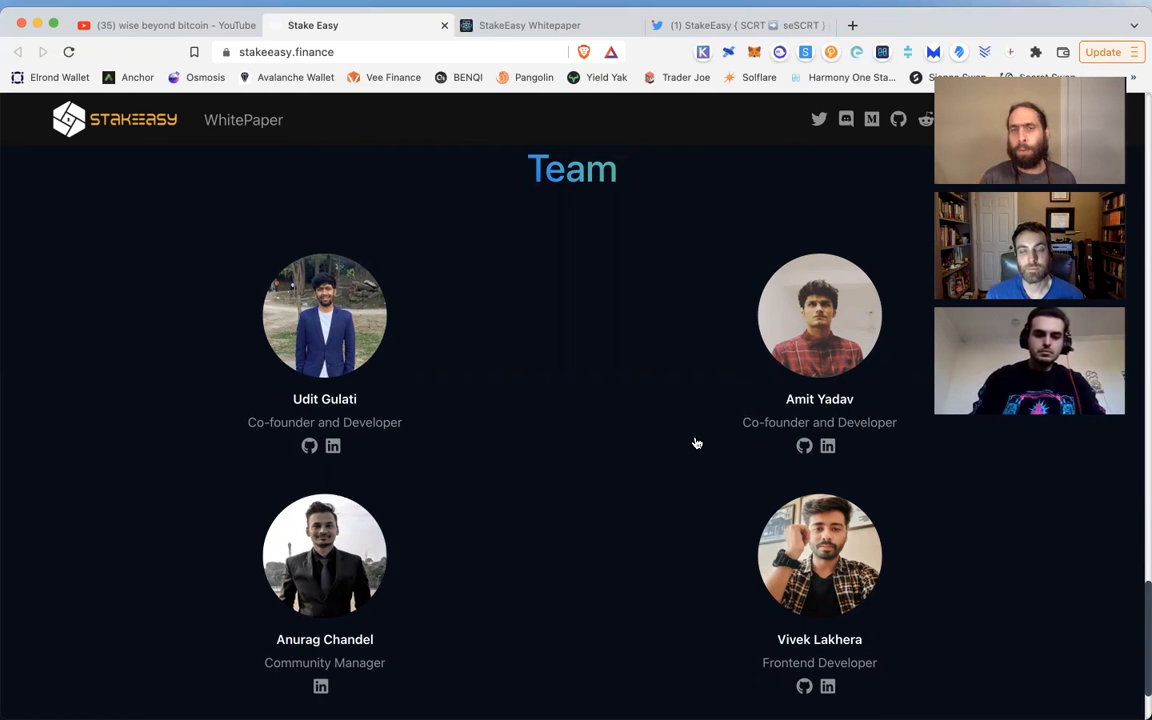
pyautogui.scroll(-3)
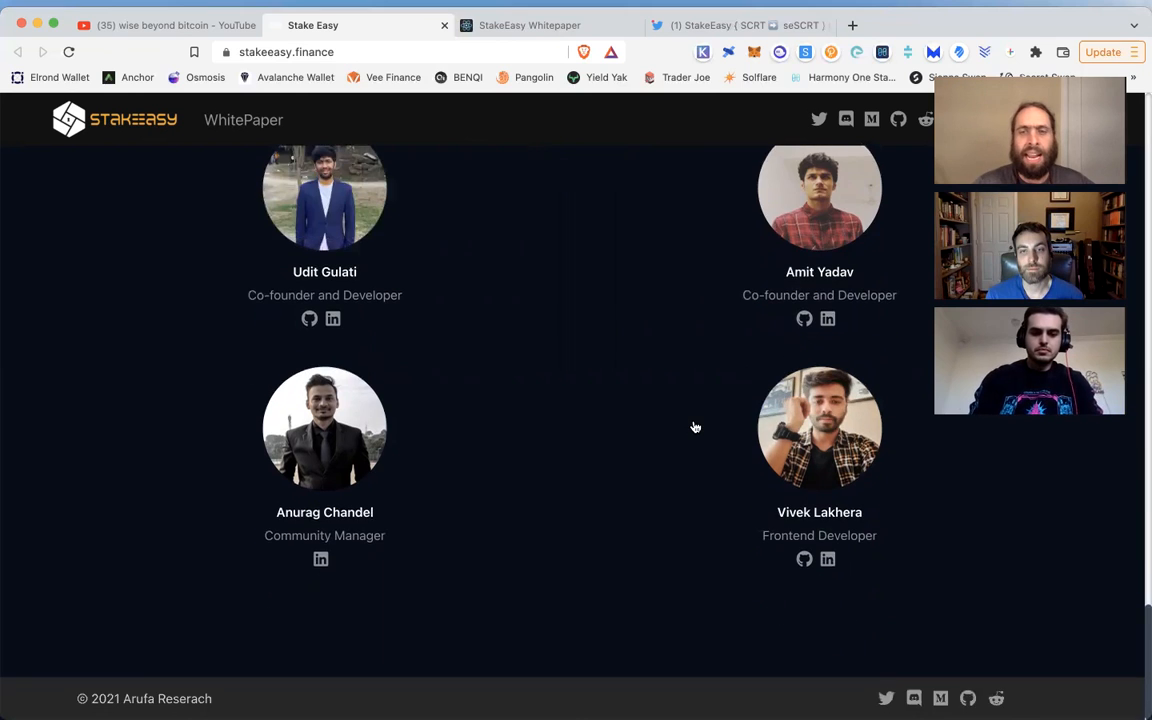
# Step: Move back up from the Team section past the Roadmap to the How It Works Swap and Defi cards
pyautogui.scroll(3)
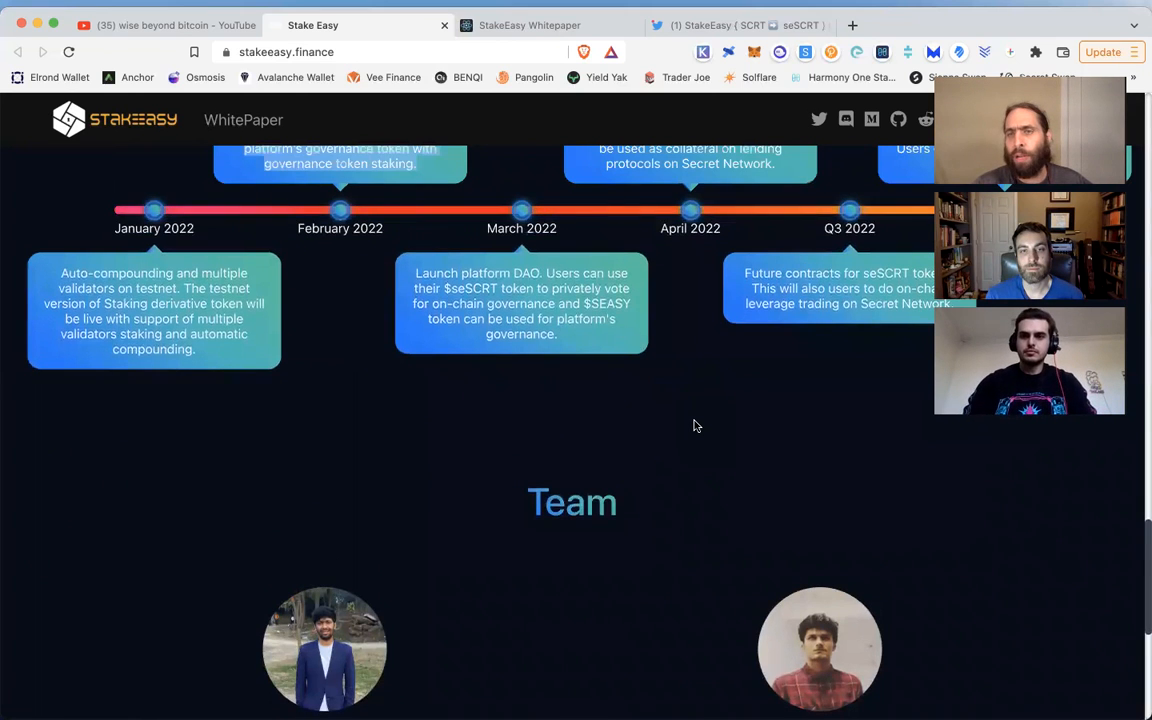
pyautogui.scroll(-3)
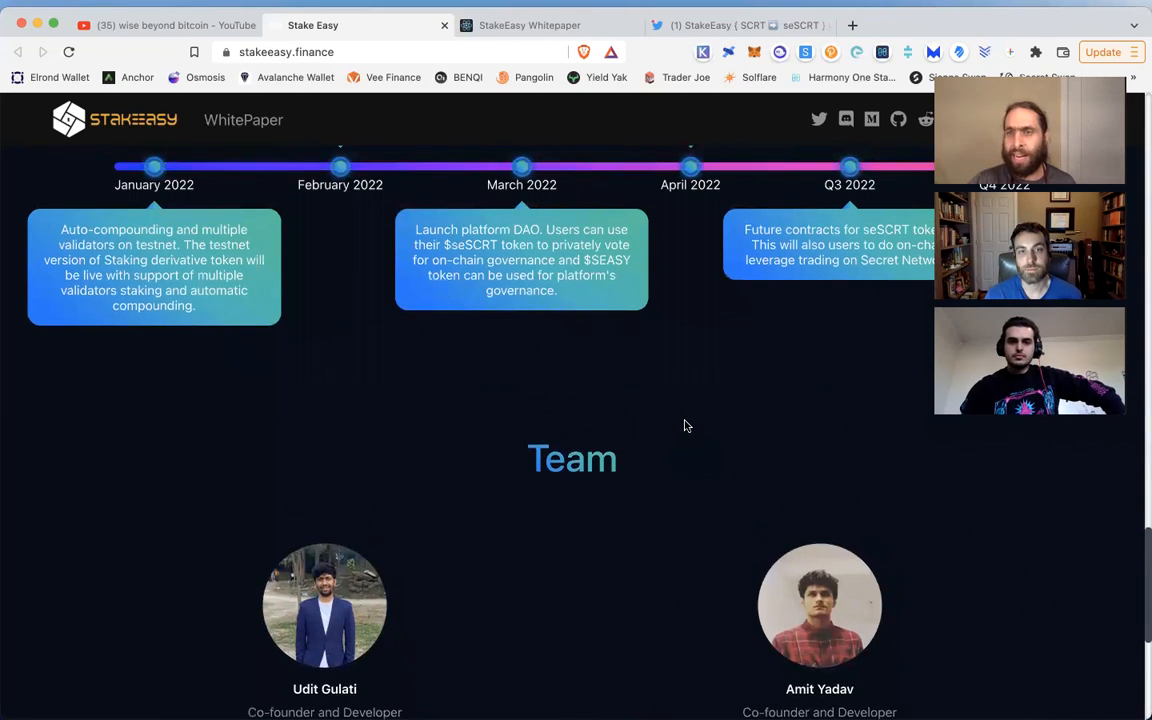
pyautogui.scroll(-3)
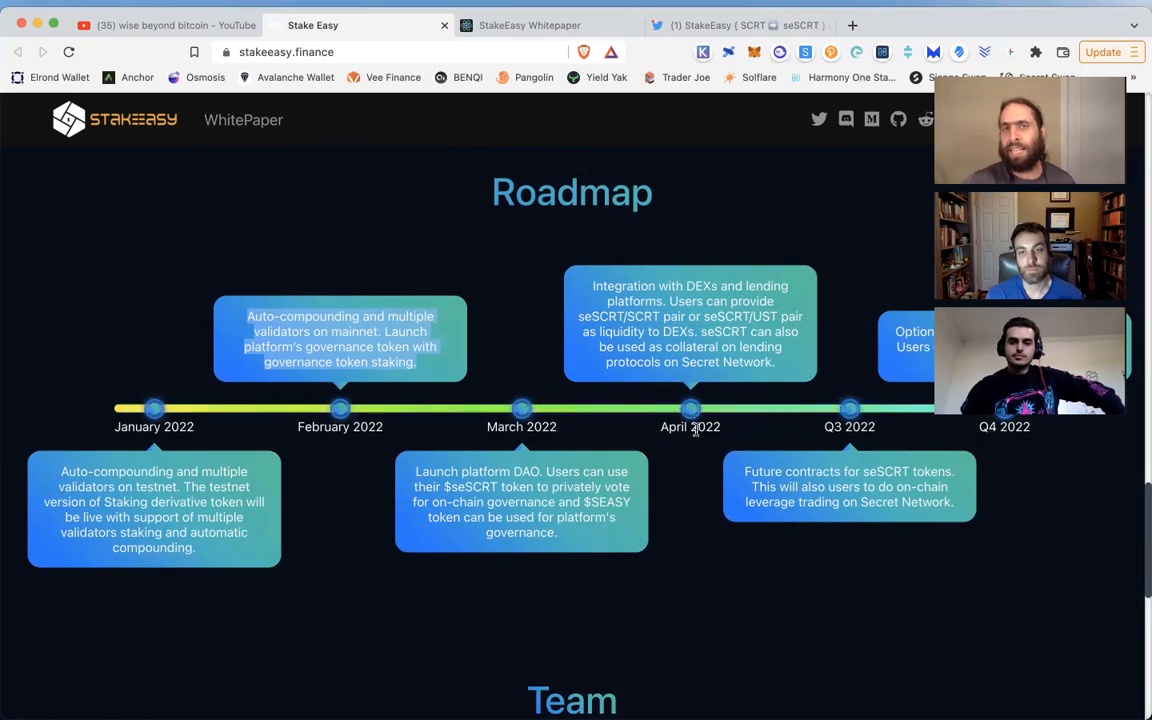
pyautogui.scroll(3)
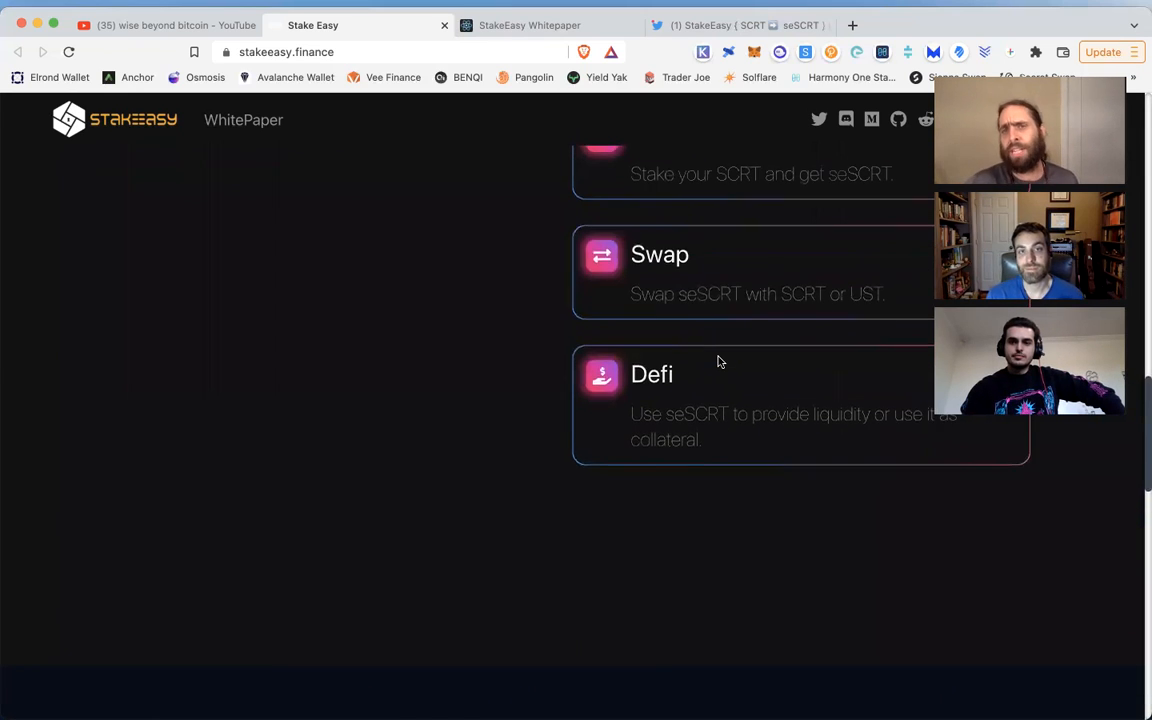
# Step: Return up to the Privacy First, Compounded APY and Liquid Staking feature cards
pyautogui.scroll(3)
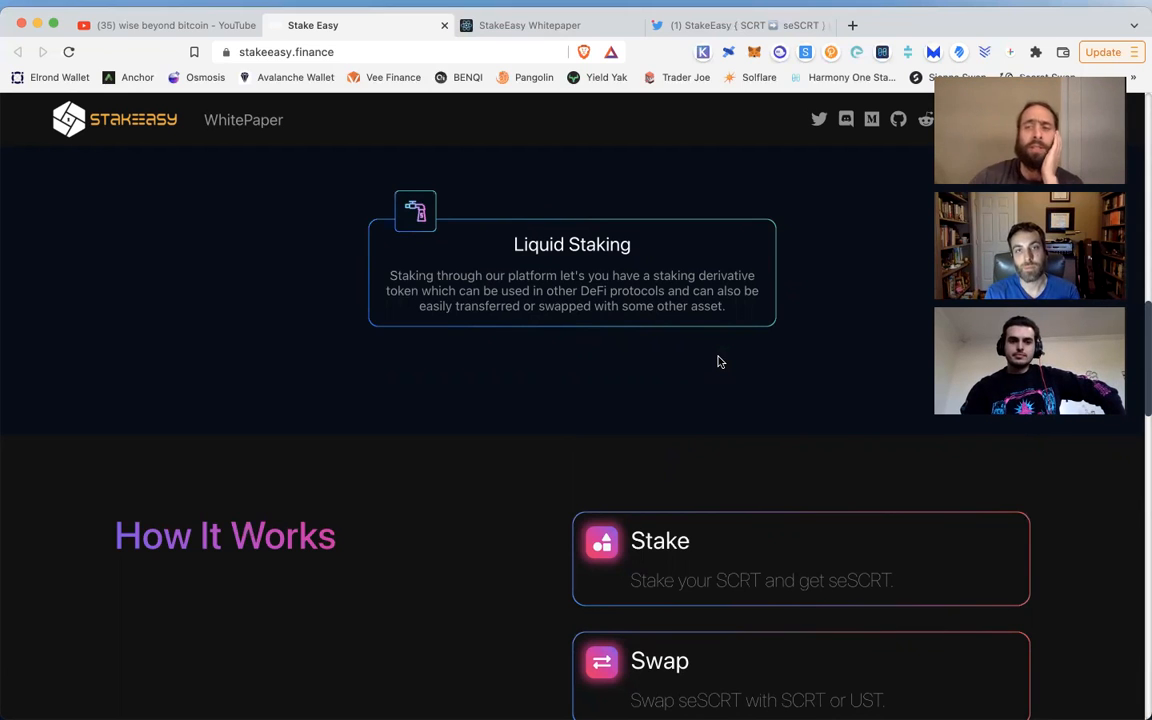
pyautogui.moveTo(716, 370)
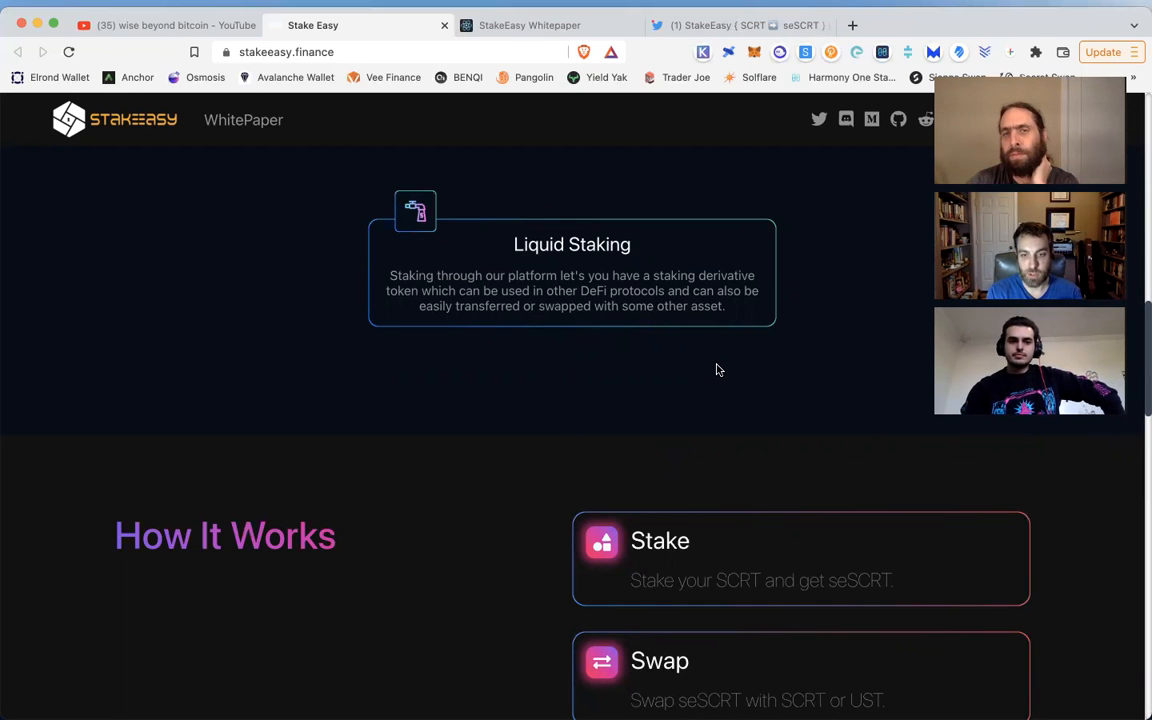
pyautogui.scroll(3)
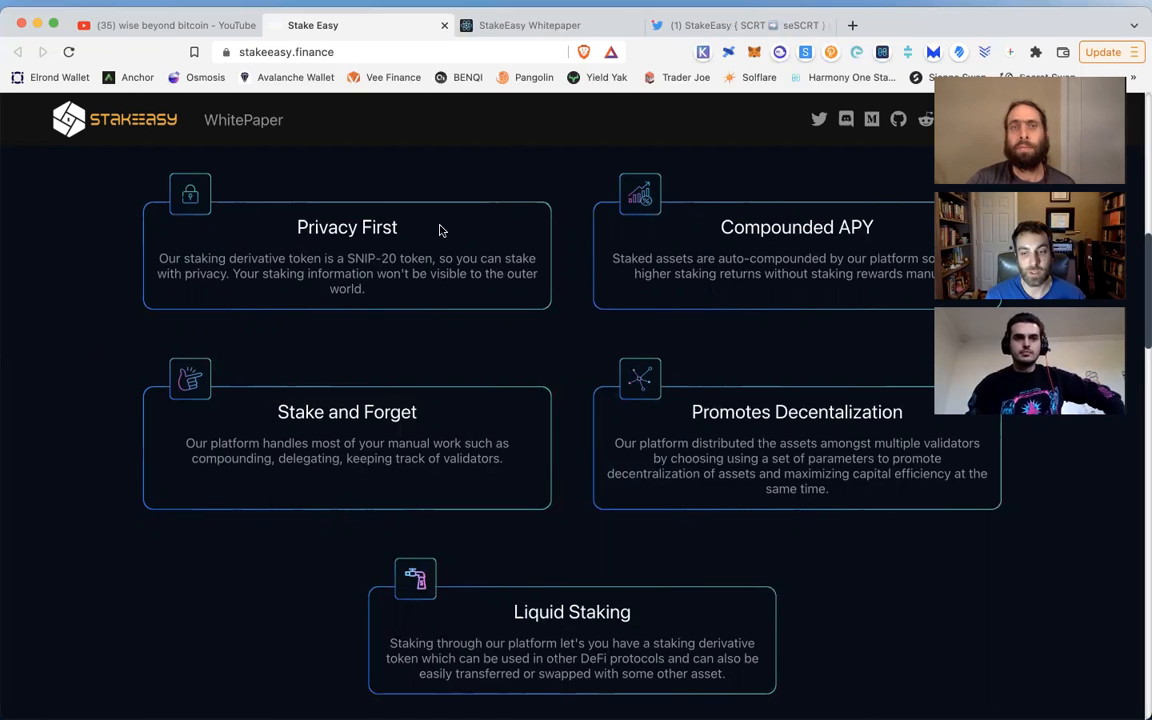
pyautogui.moveTo(564, 40)
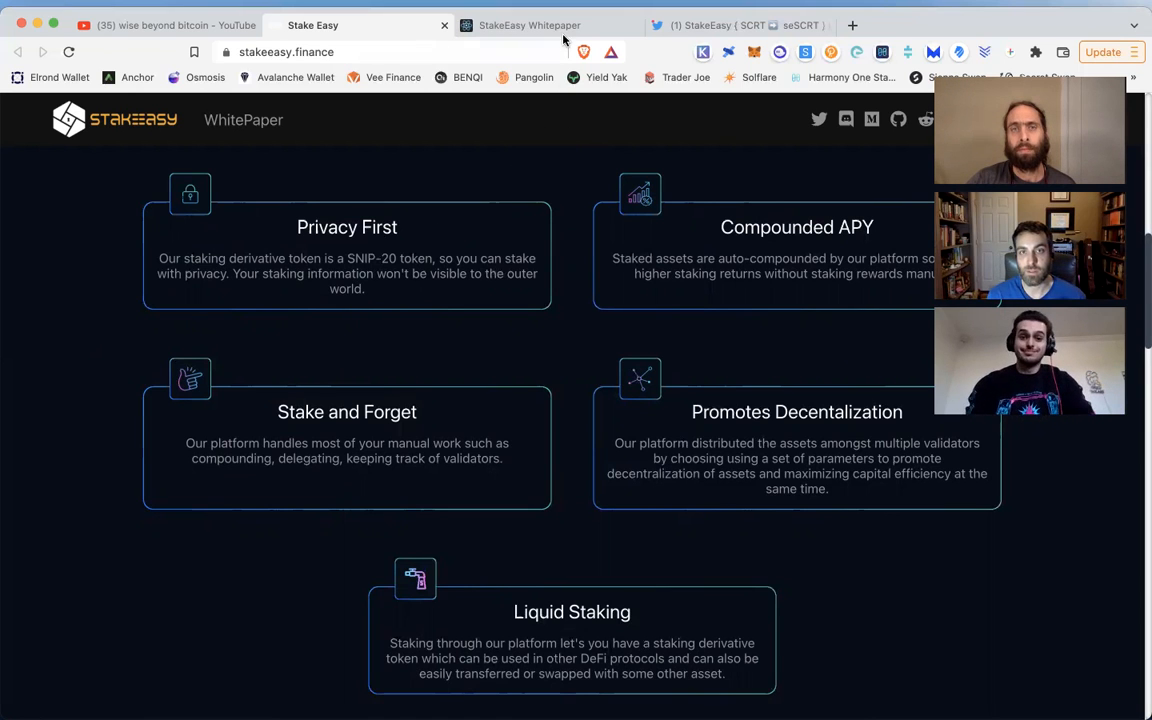
# Step: Move back down past How It Works to the full January–Q4 2022 Roadmap timeline
pyautogui.scroll(-3)
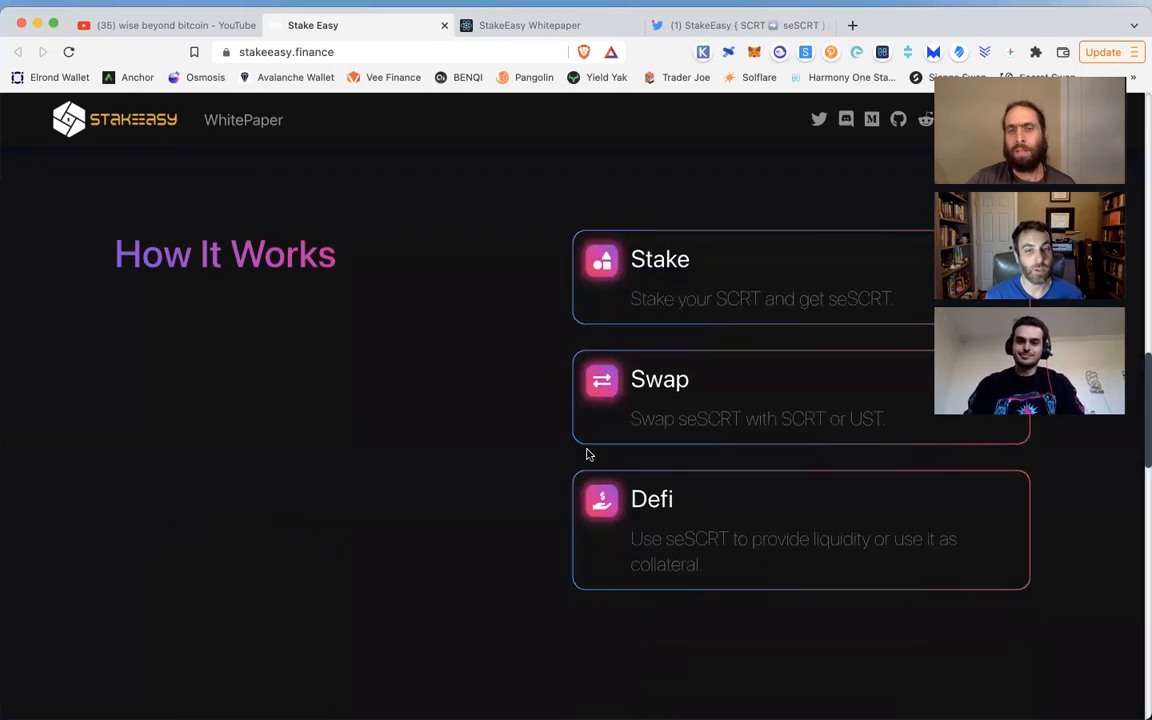
pyautogui.scroll(-3)
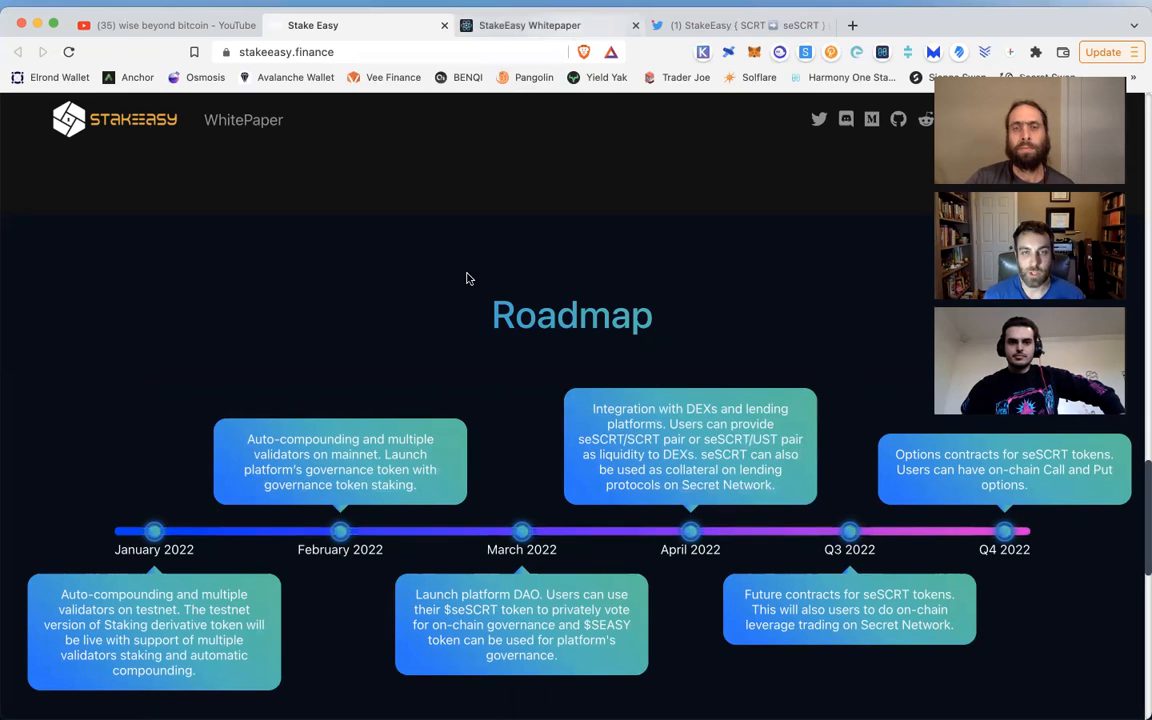
# Step: Switch to the StakeEasy Whitepaper PDF and read its table of contents through the Long-term goal entries
pyautogui.click(244, 120)
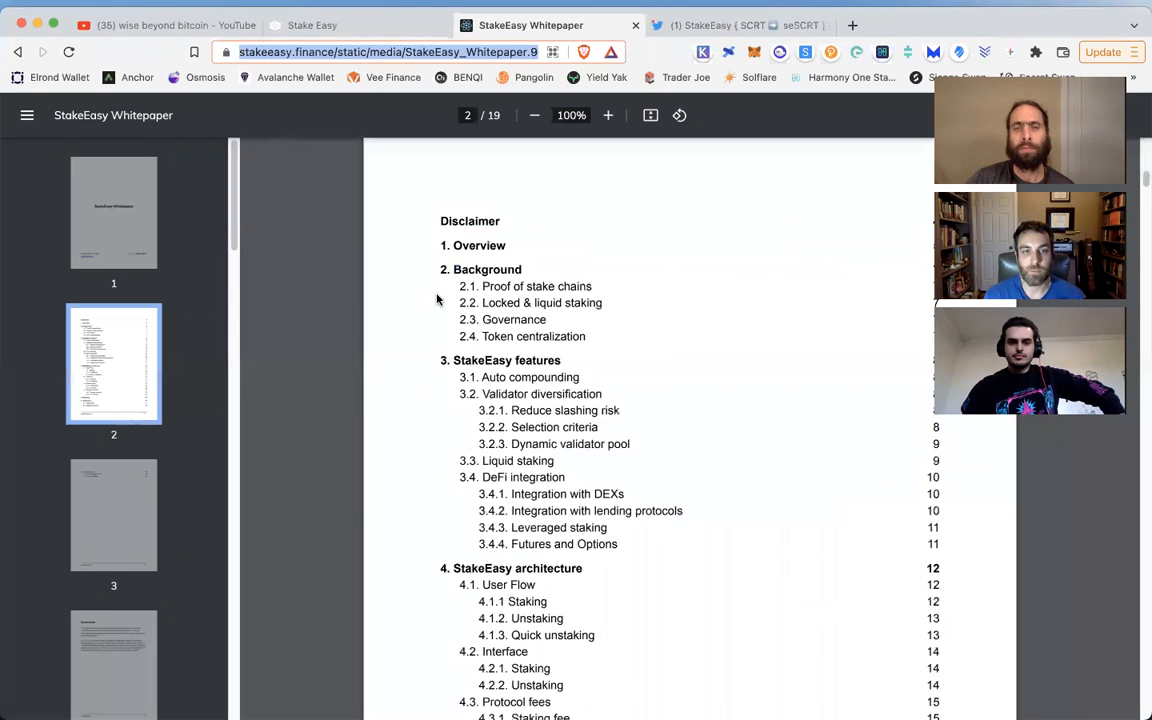
pyautogui.scroll(-3)
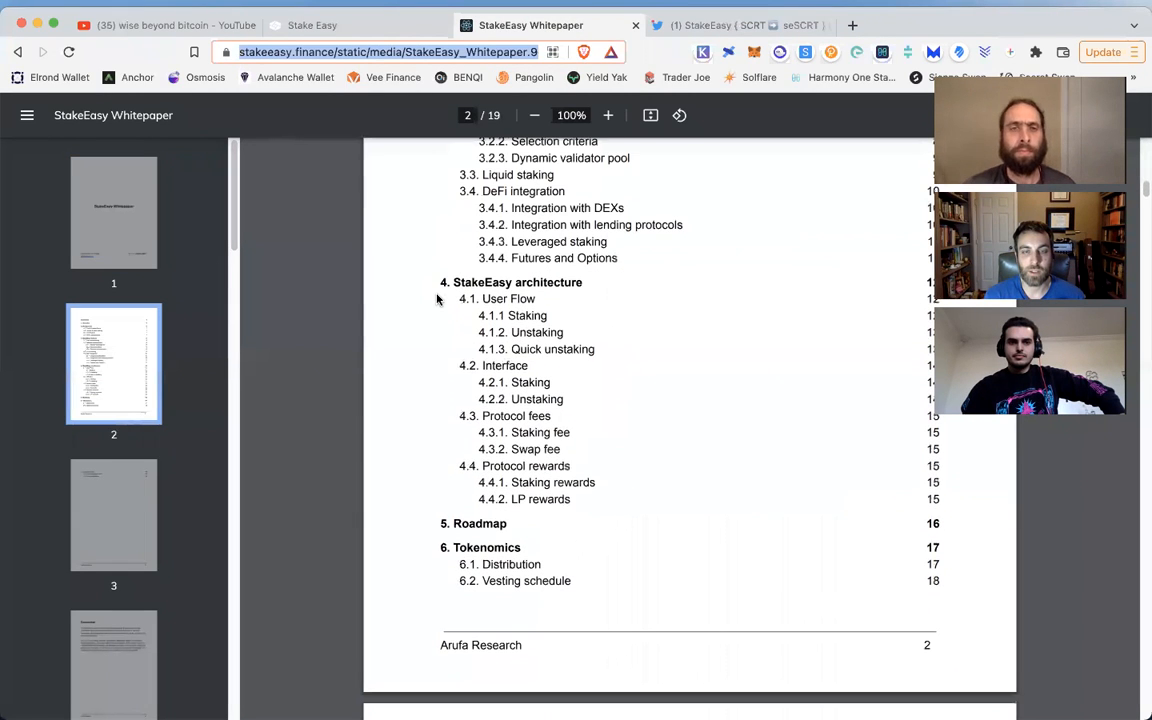
pyautogui.scroll(-3)
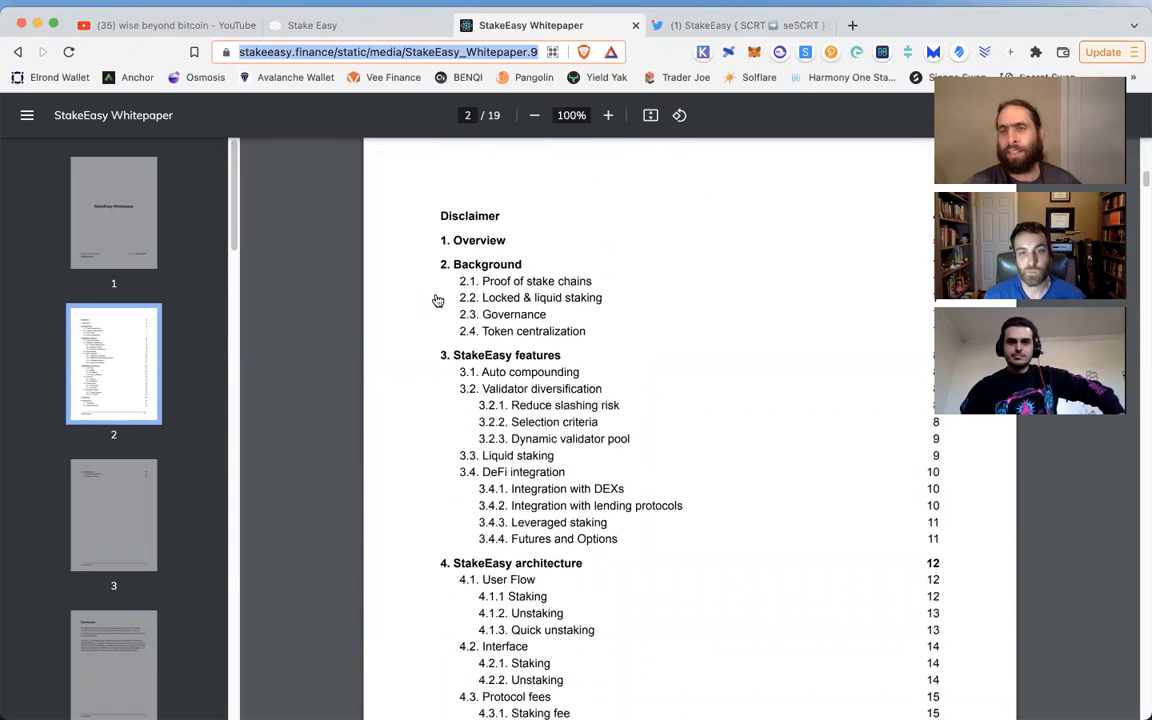
pyautogui.scroll(-3)
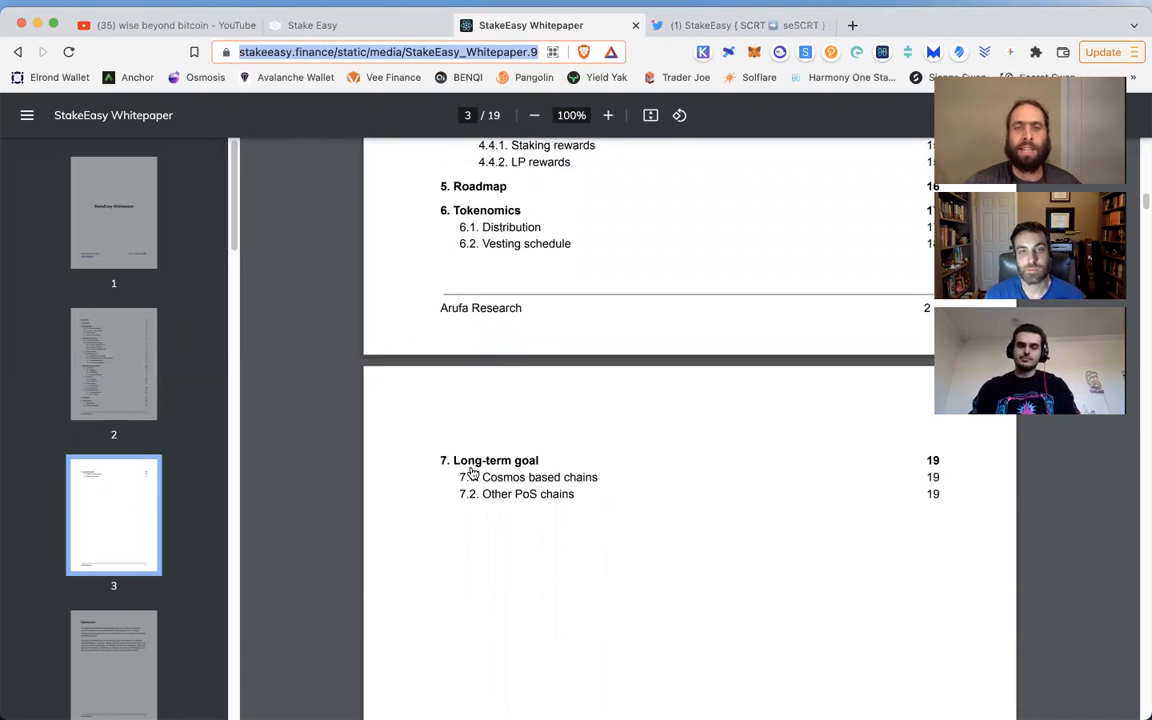
pyautogui.moveTo(588, 488)
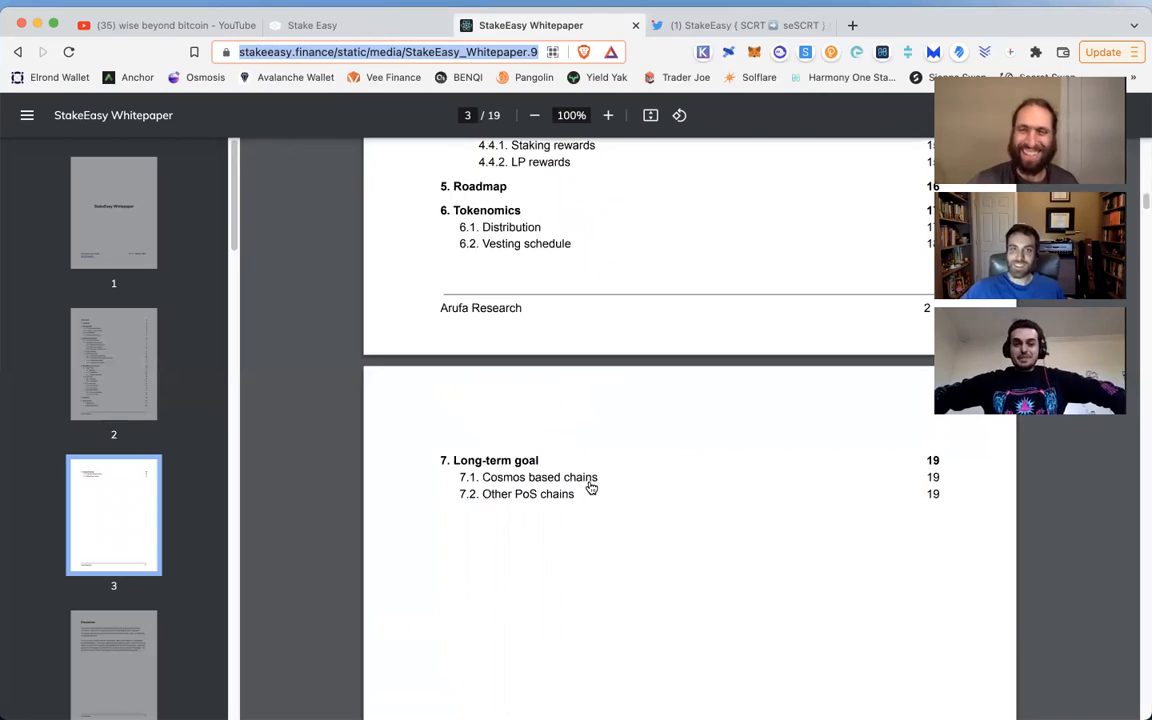
# Step: Show the whitepaper's Long-term goal section on Cosmos-based chains and other PoS chains
pyautogui.scroll(-3)
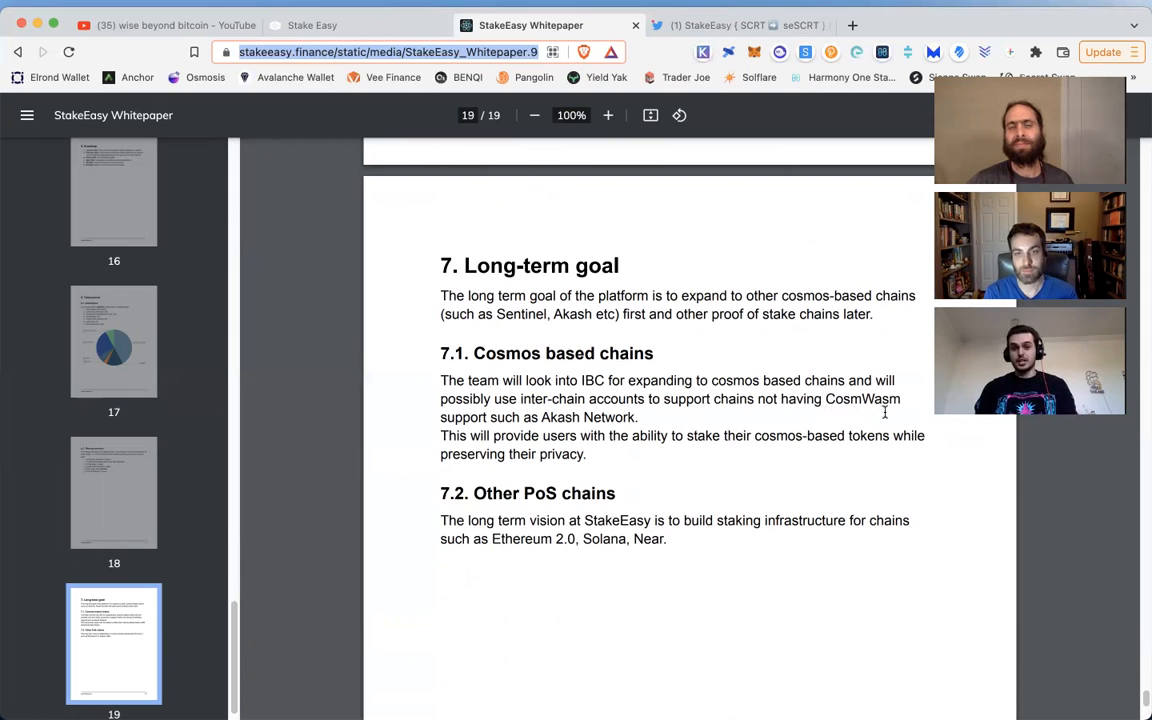
pyautogui.moveTo(620, 478)
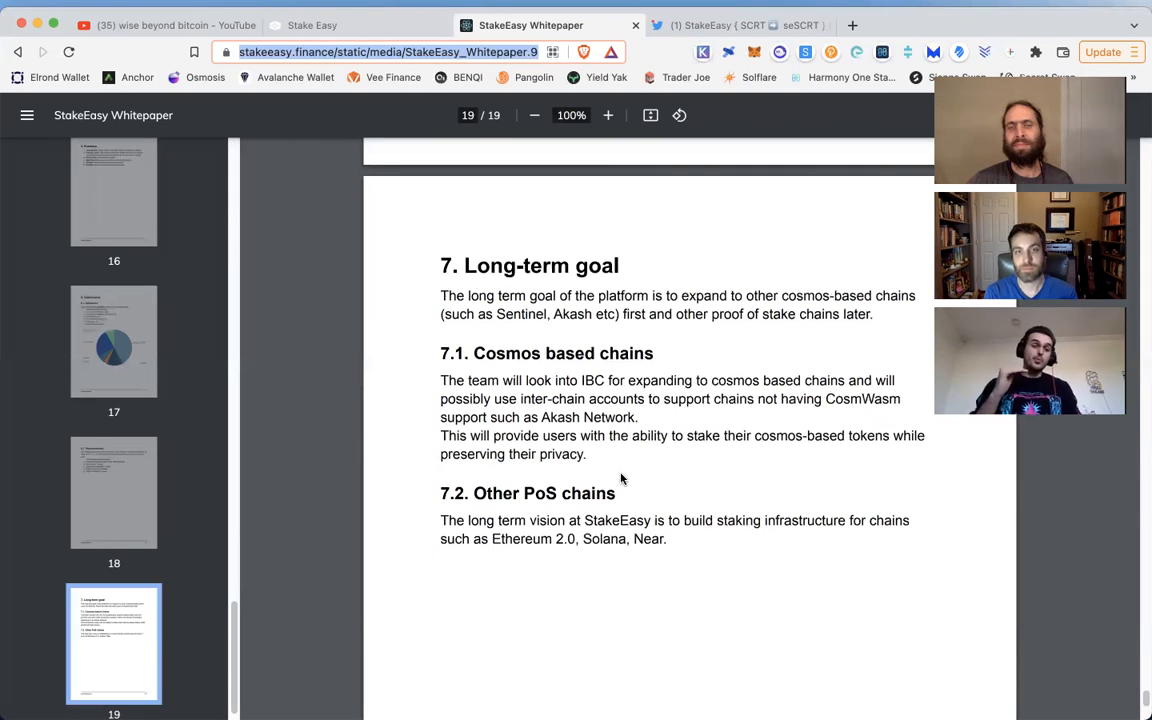
pyautogui.moveTo(660, 478)
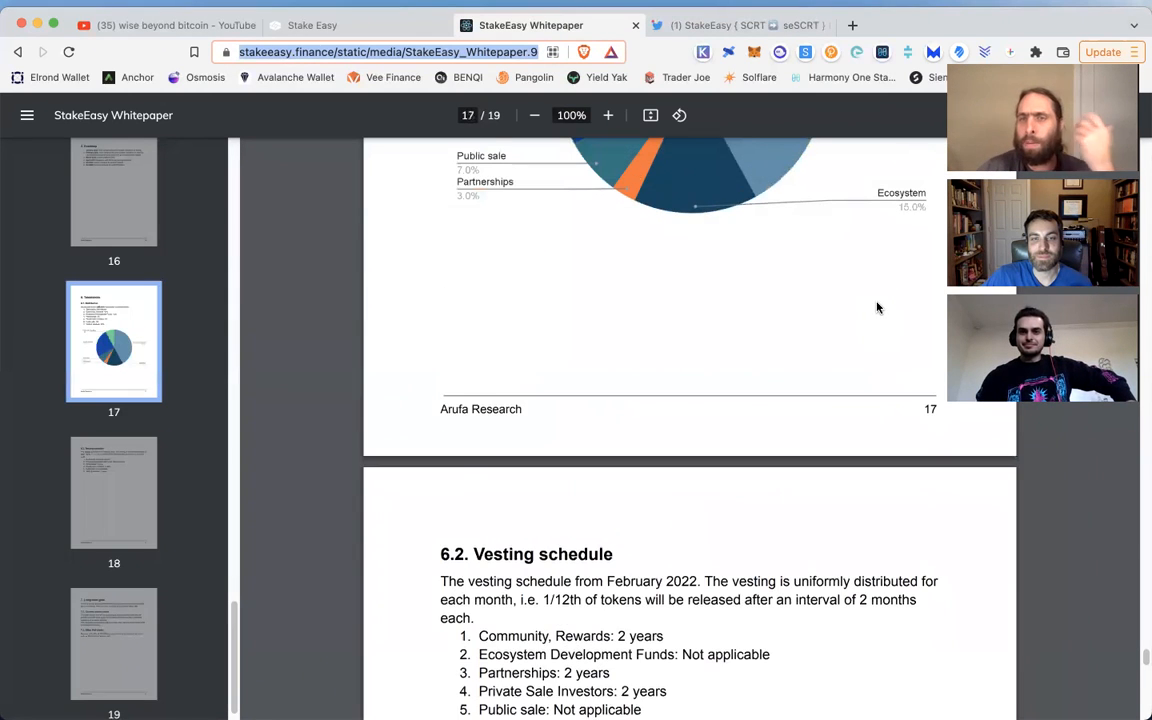
# Step: Bring page 17's token distribution pie chart and 6.2 Vesting schedule into view
pyautogui.scroll(-3)
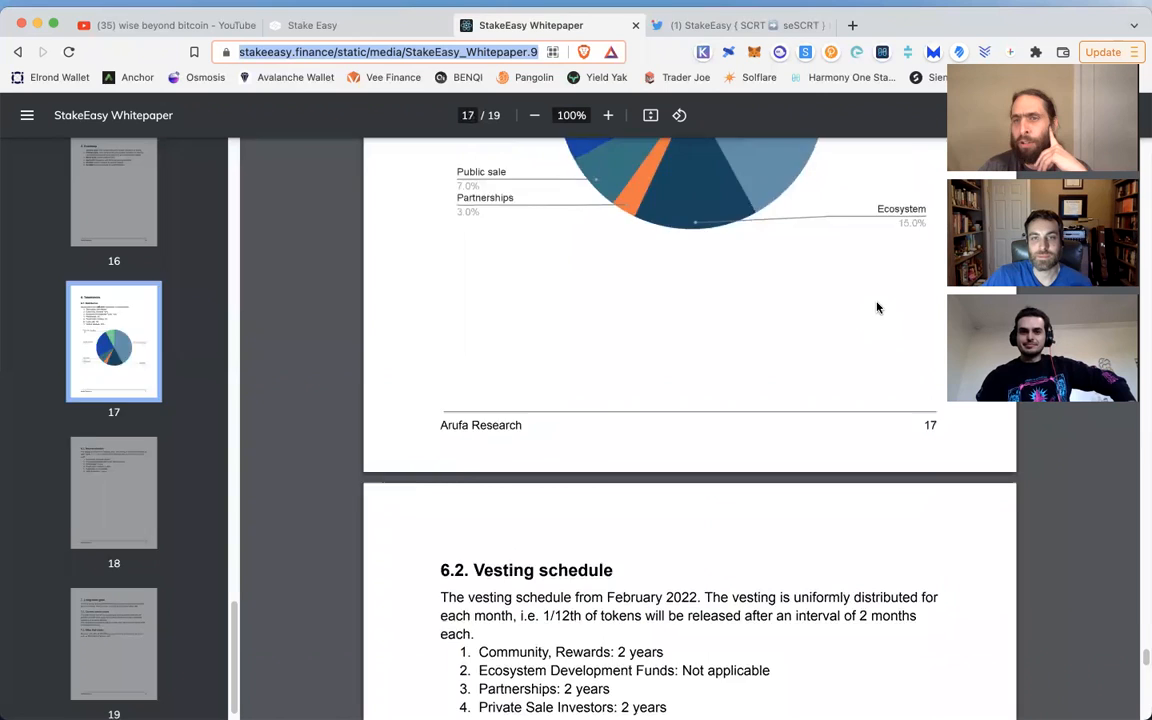
pyautogui.scroll(-3)
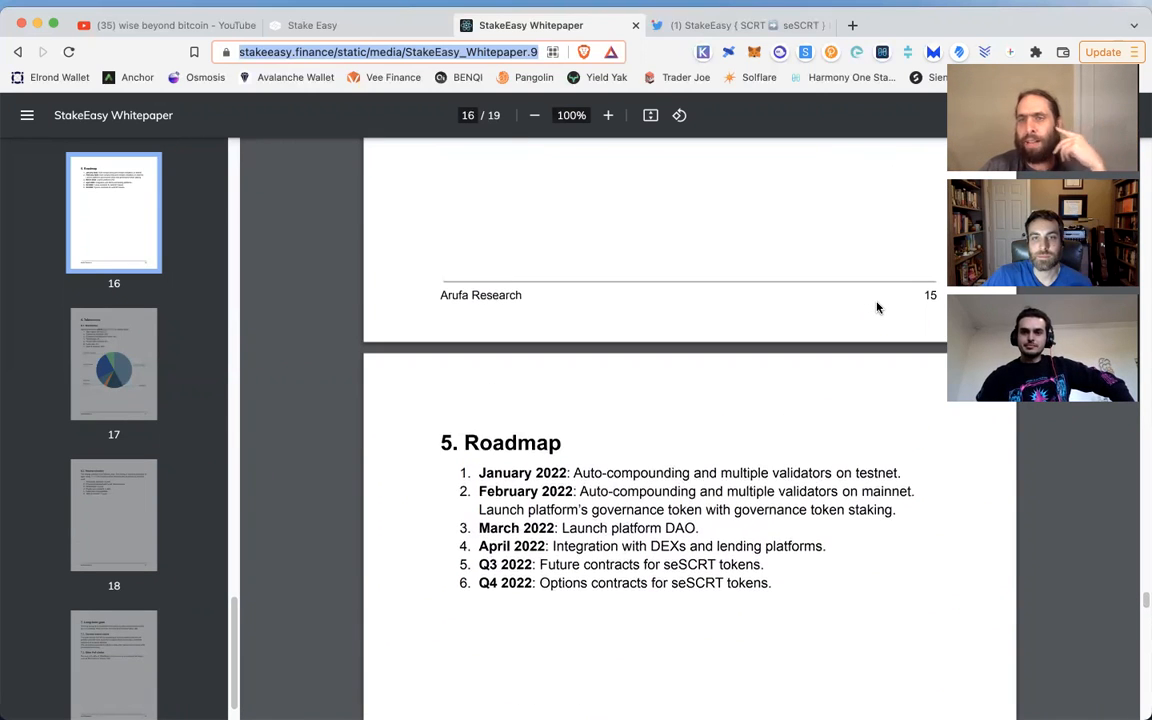
# Step: Return to page 16's 5. Roadmap with the 2022 milestones
pyautogui.scroll(-3)
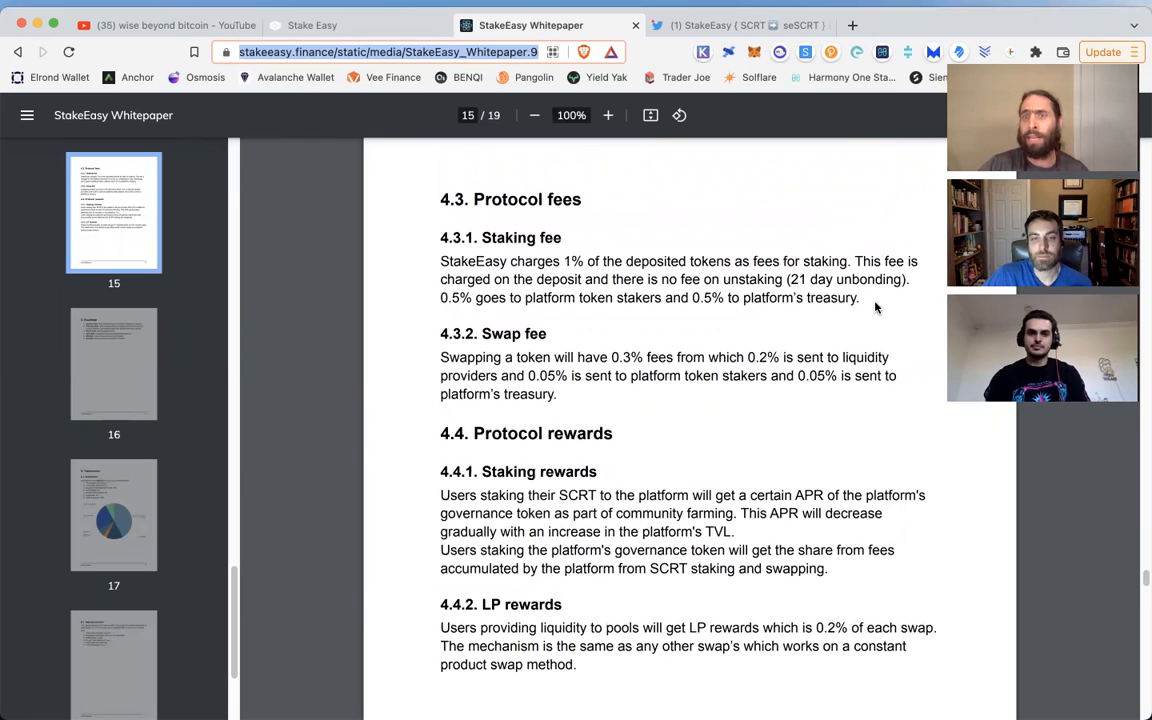
pyautogui.moveTo(930, 234)
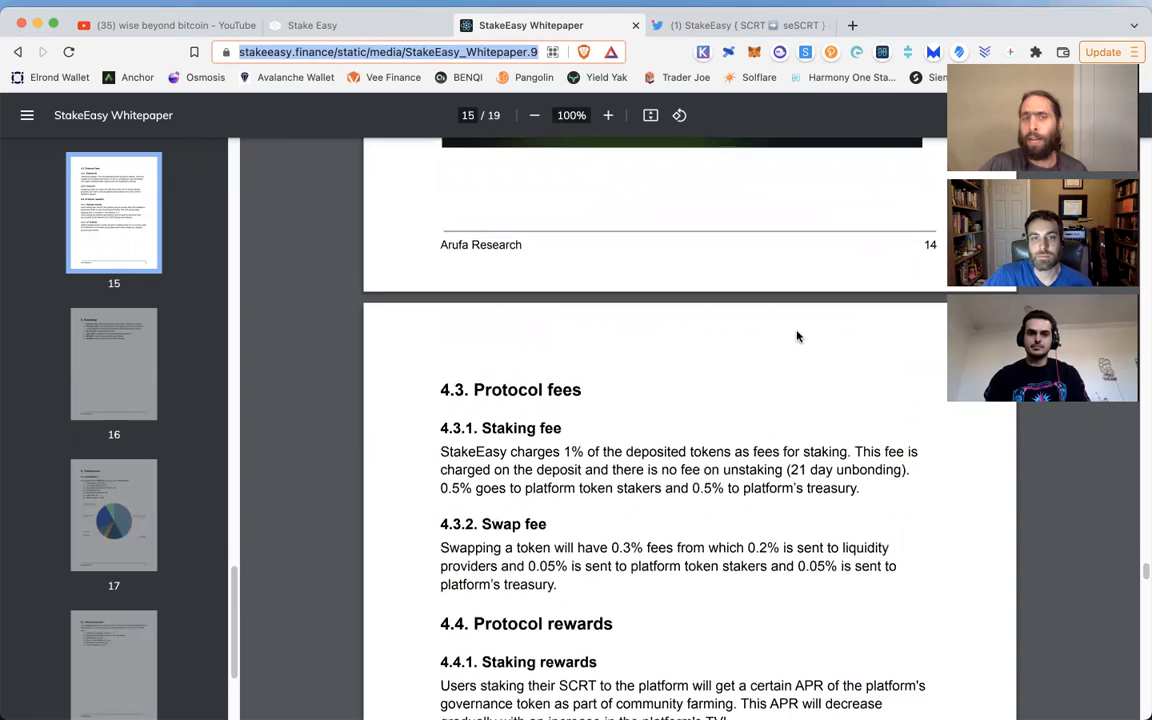
# Step: Move to page 15 showing 4.3 Protocol fees and Protocol rewards
pyautogui.scroll(3)
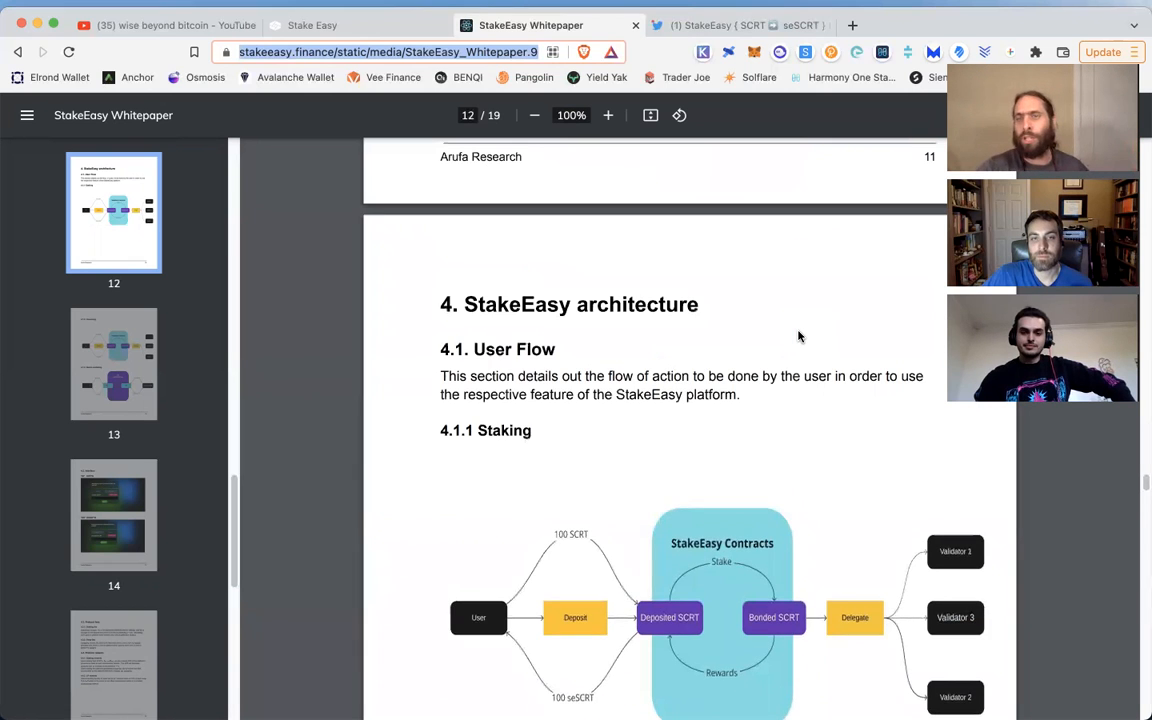
# Step: Read pages 9–10 on the dynamic validator pool and liquid staking, then switch to StakeEasy's Twitter profile
pyautogui.scroll(3)
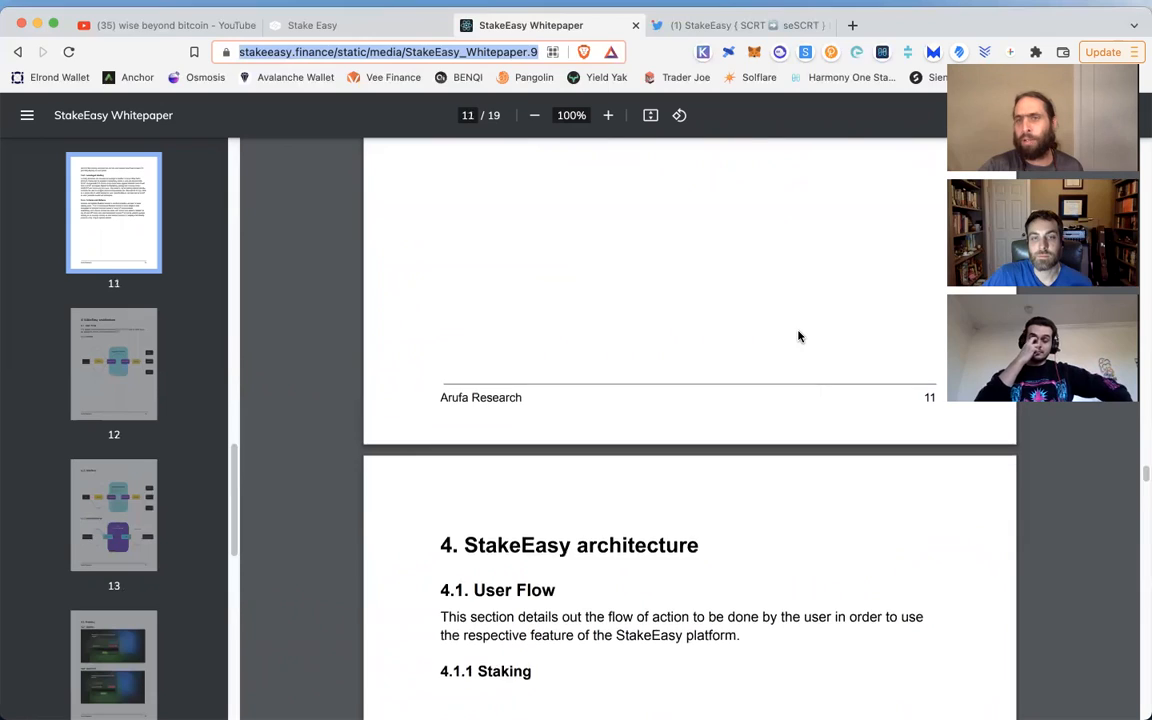
pyautogui.scroll(3)
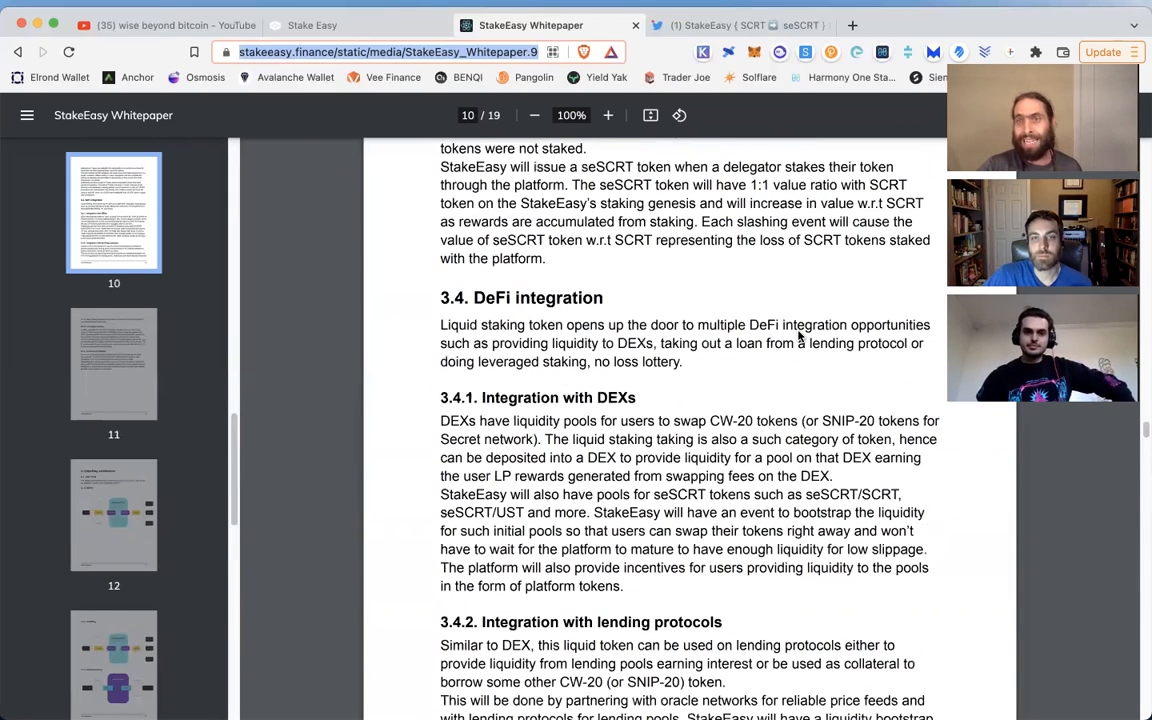
pyautogui.scroll(-3)
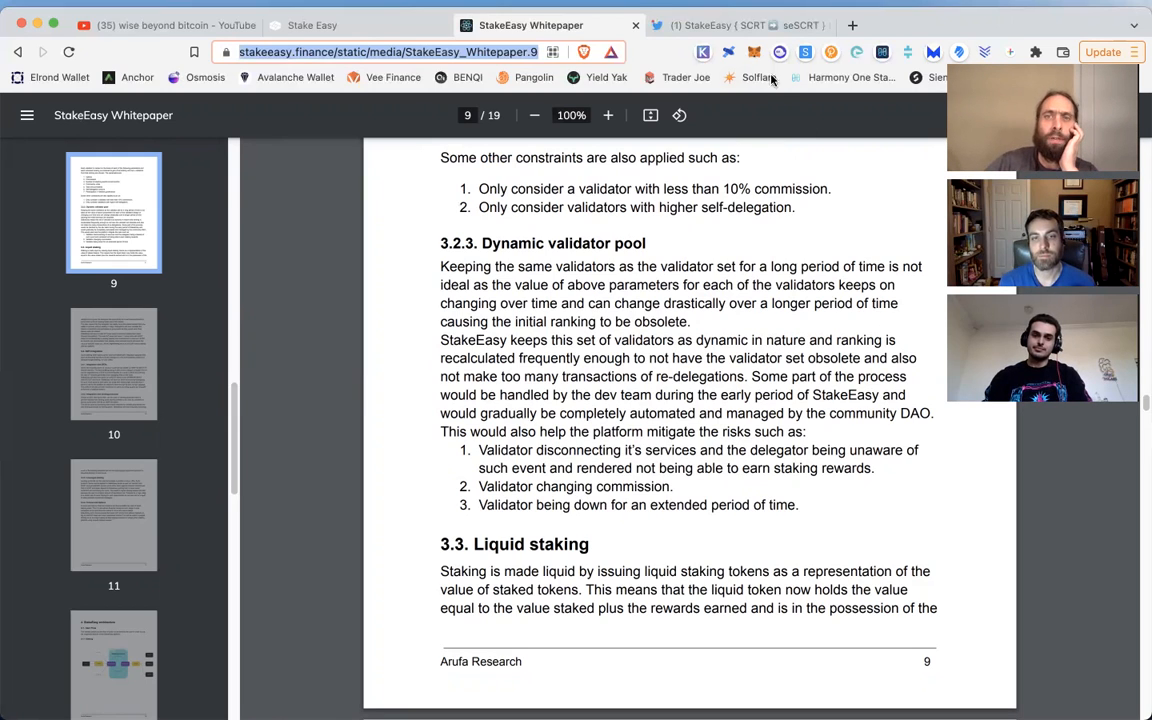
pyautogui.click(740, 24)
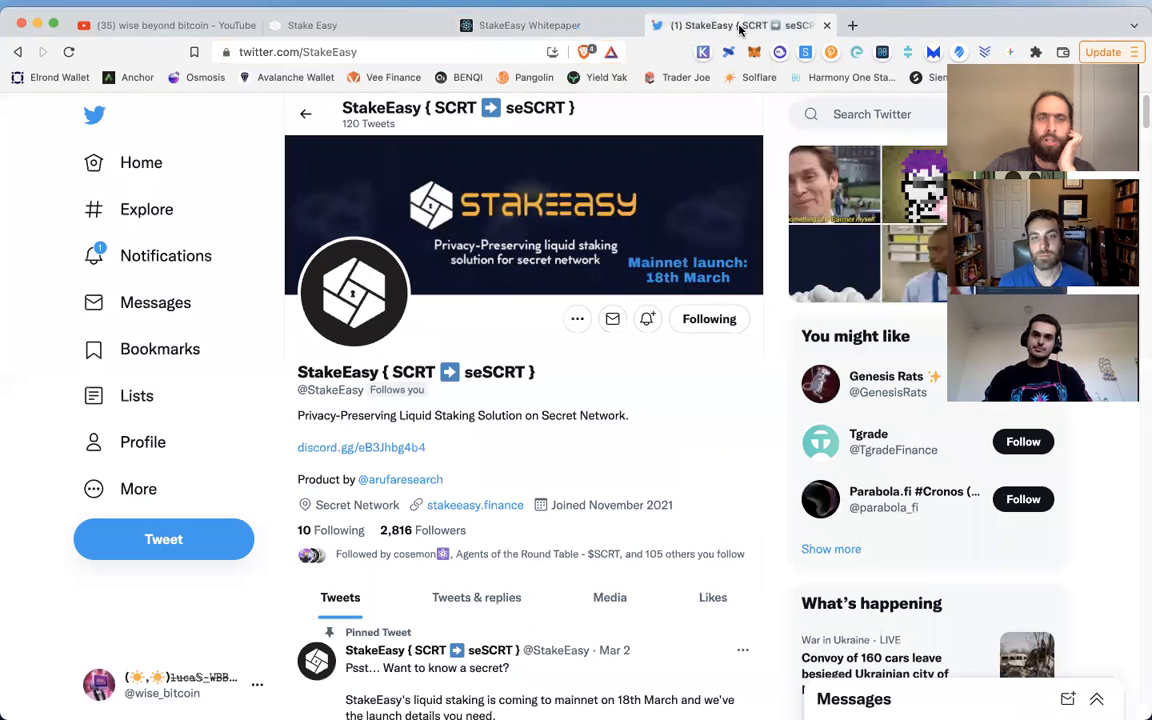
pyautogui.moveTo(476, 504)
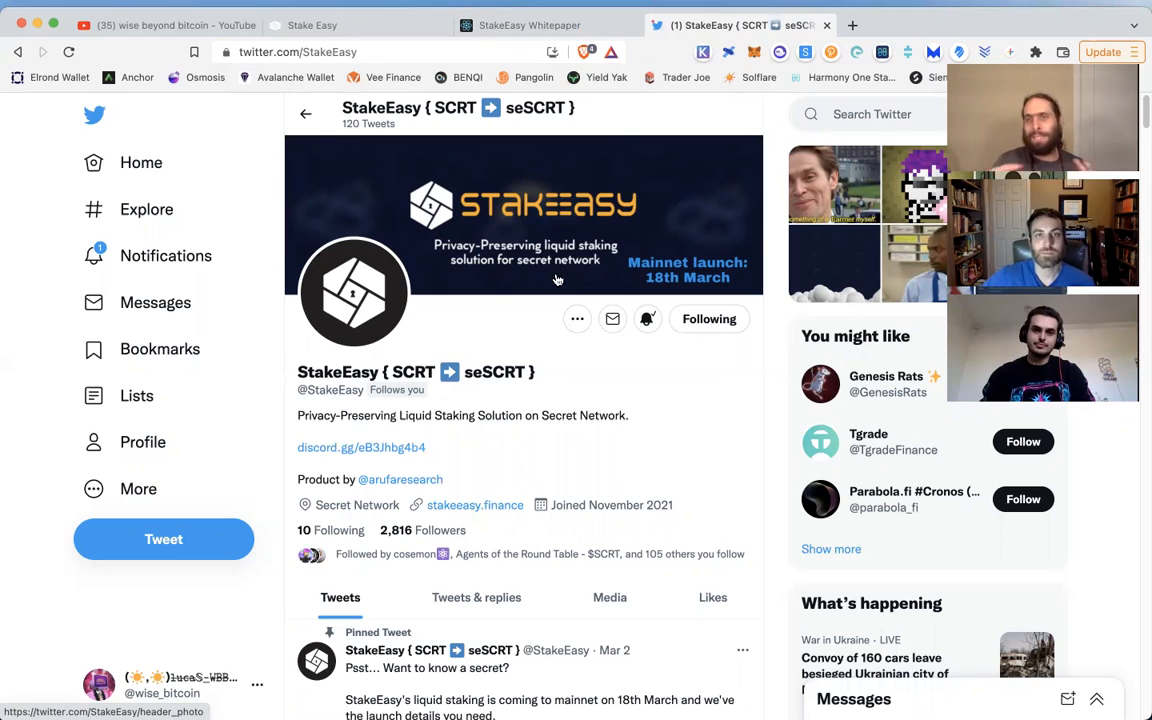
pyautogui.moveTo(548, 284)
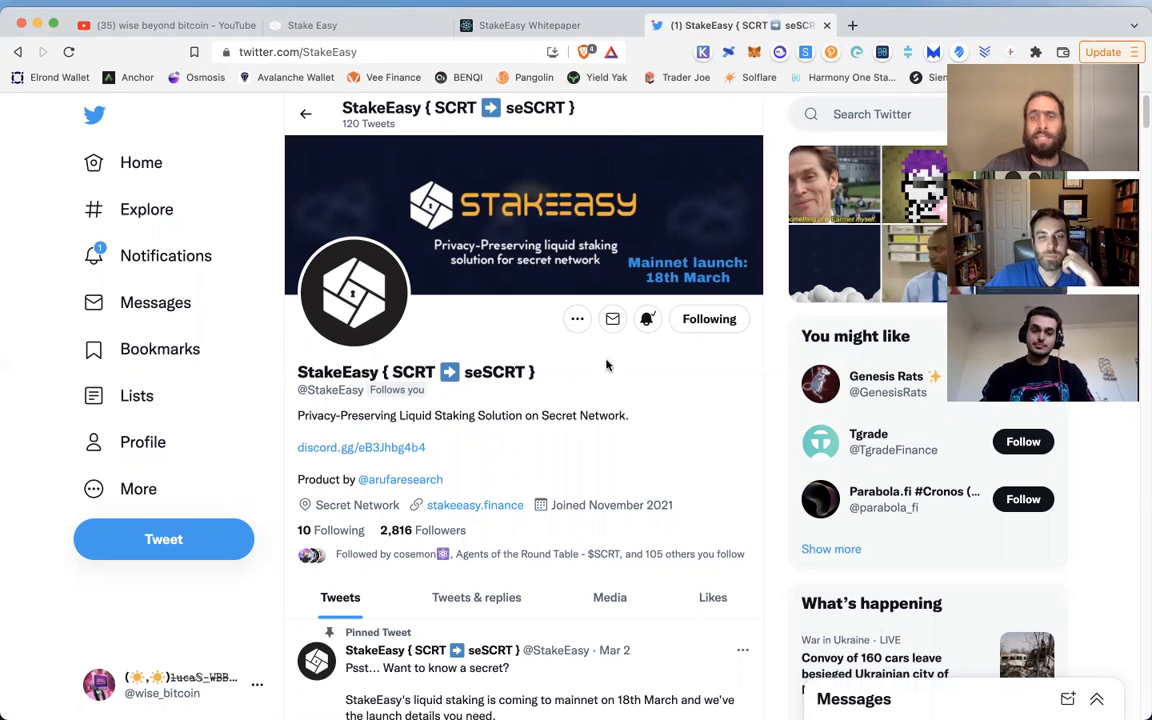
pyautogui.moveTo(612, 358)
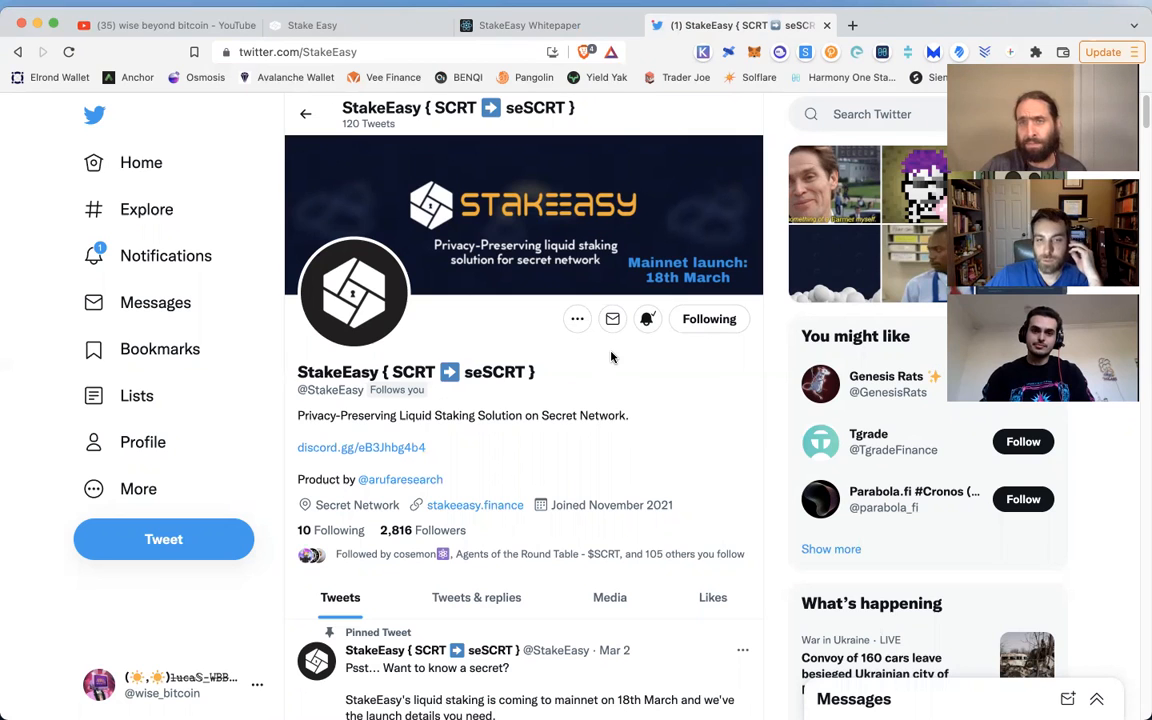
# Step: Look over the profile and pinned mainnet announcement, then return to the StakeEasy website tab
pyautogui.scroll(-3)
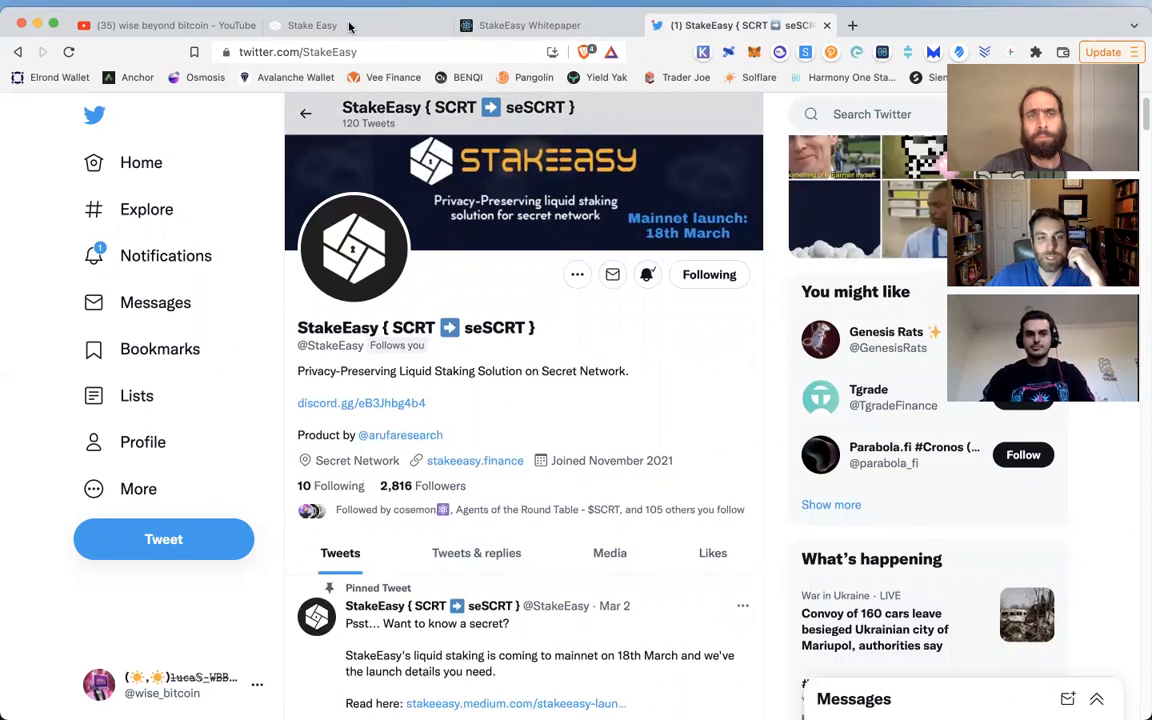
pyautogui.click(312, 24)
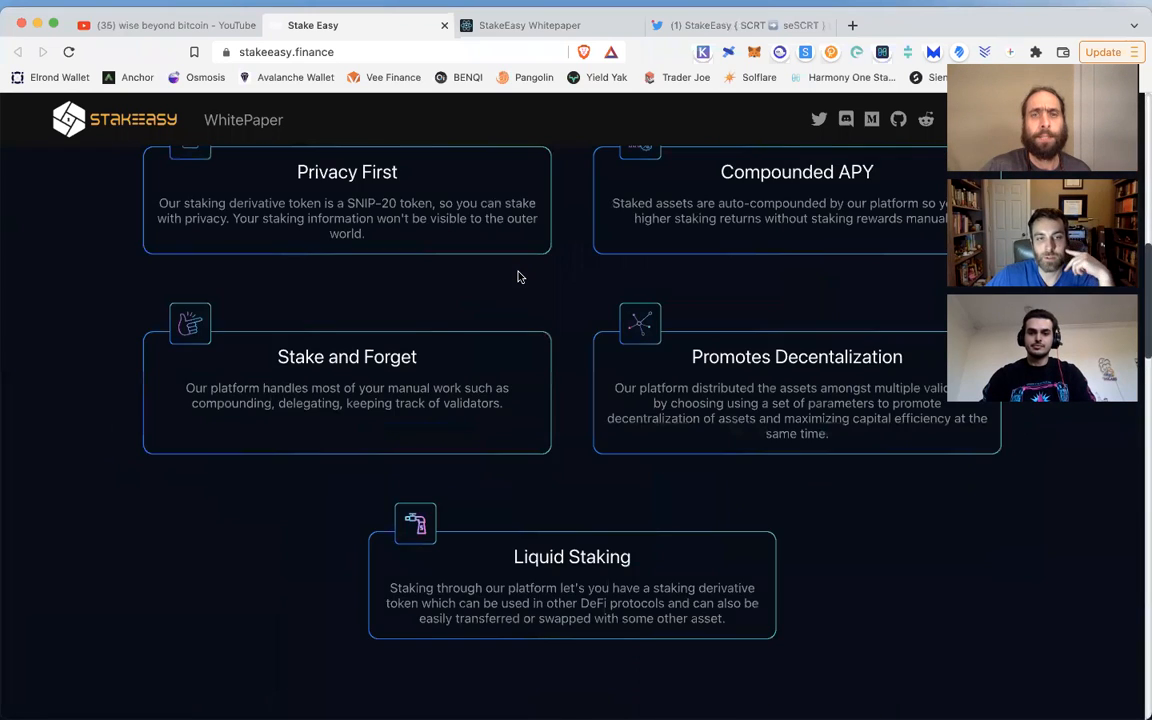
# Step: Review the homepage tagline and Features cards down to Liquid Staking
pyautogui.scroll(3)
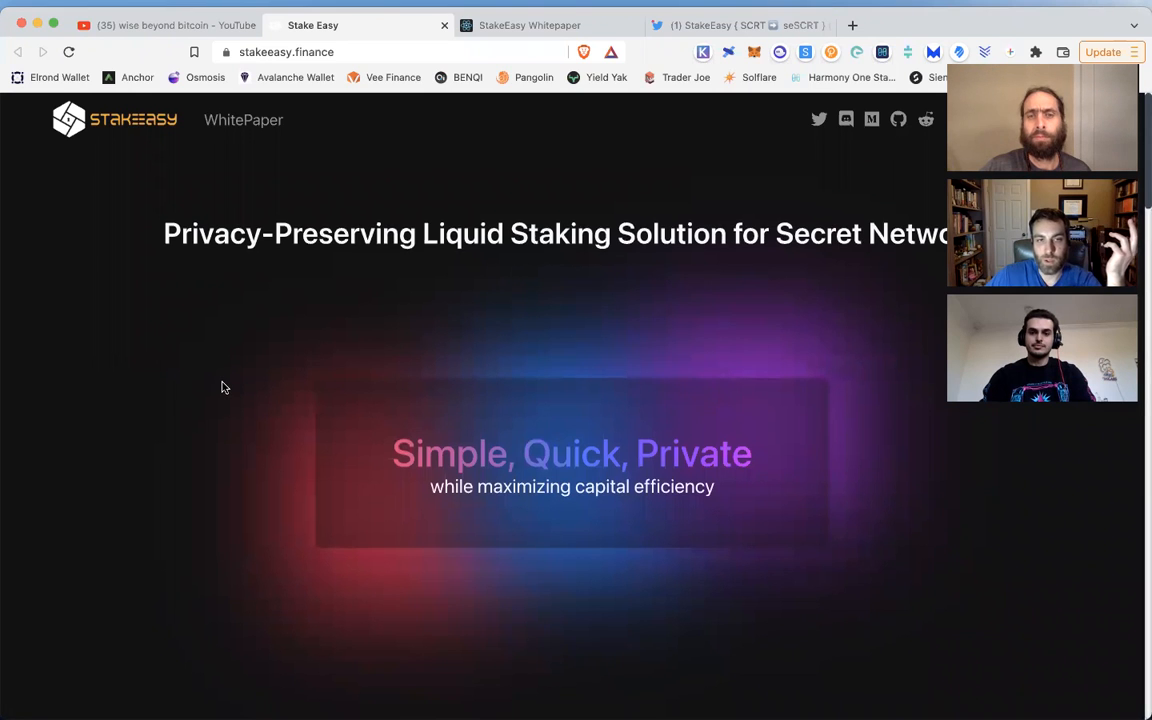
pyautogui.scroll(-3)
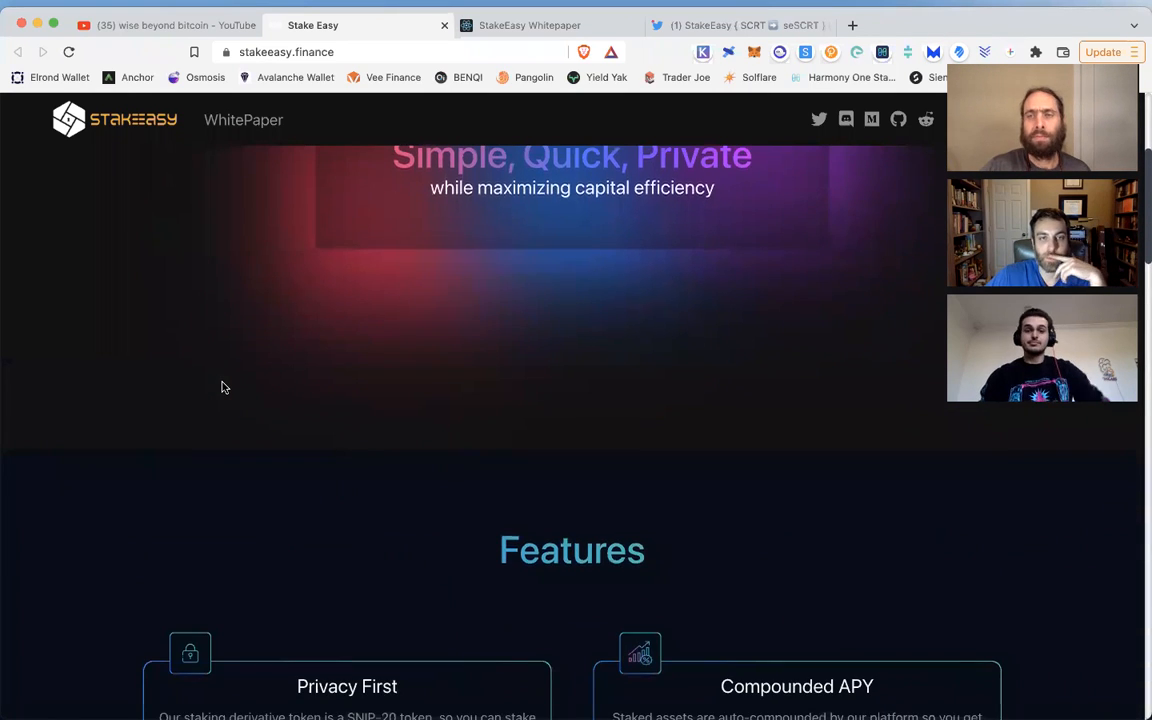
pyautogui.scroll(-3)
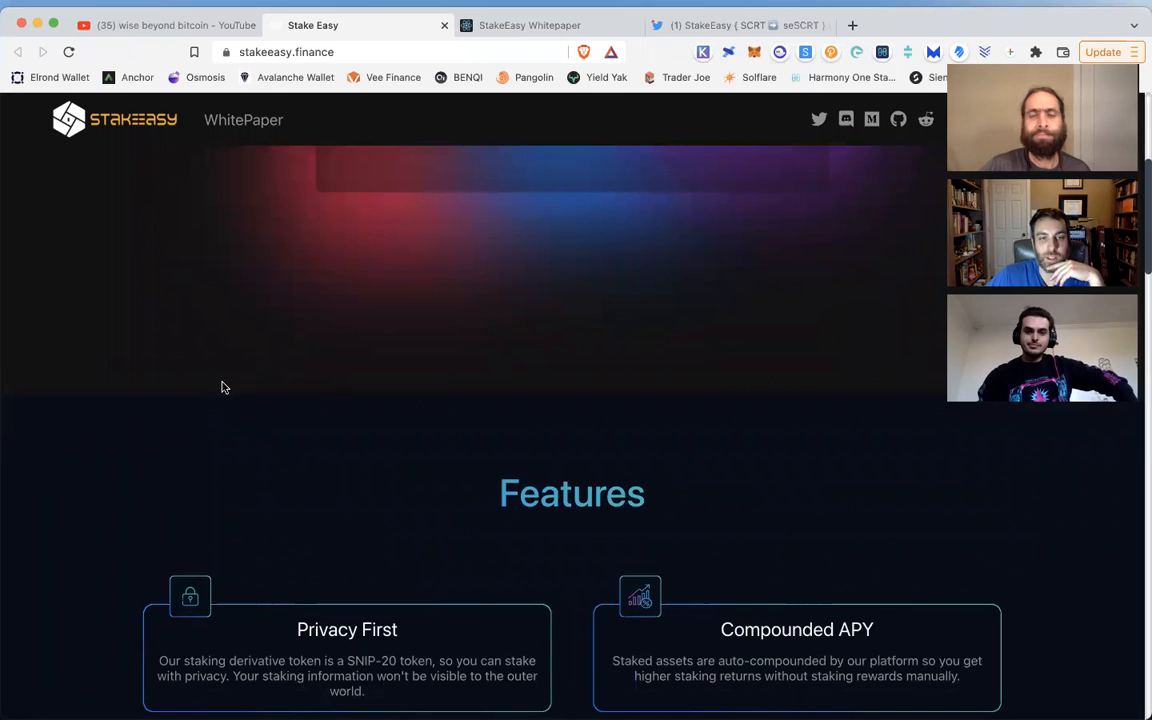
pyautogui.scroll(-3)
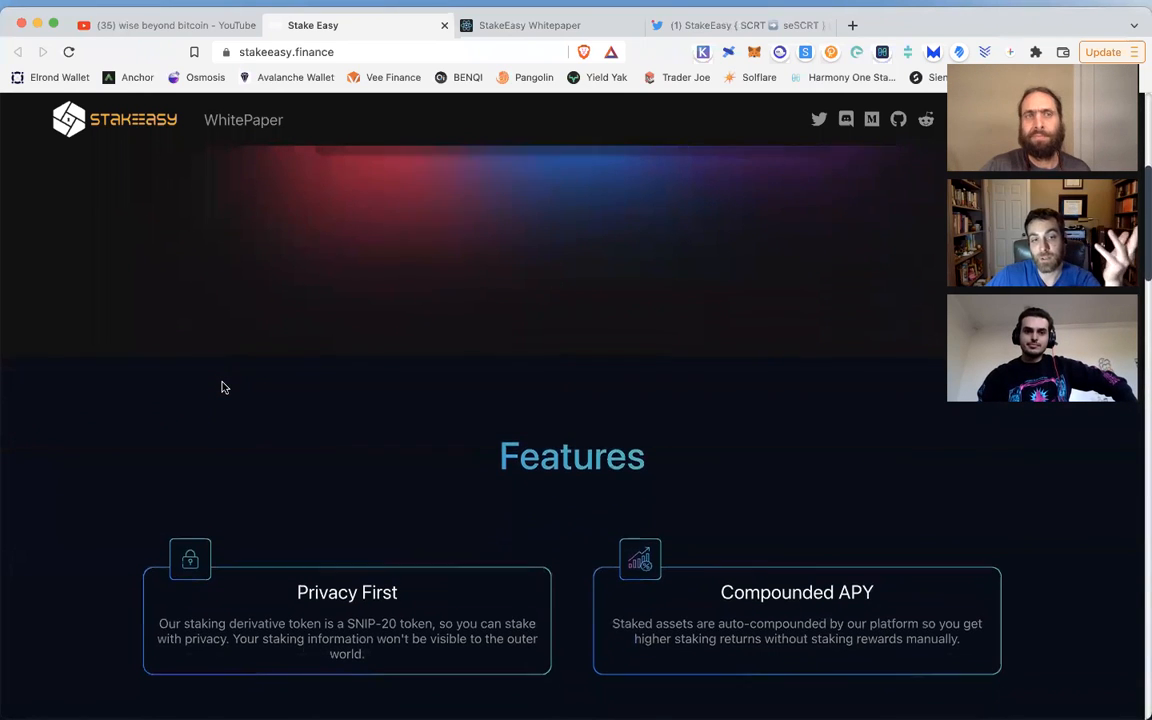
pyautogui.scroll(-3)
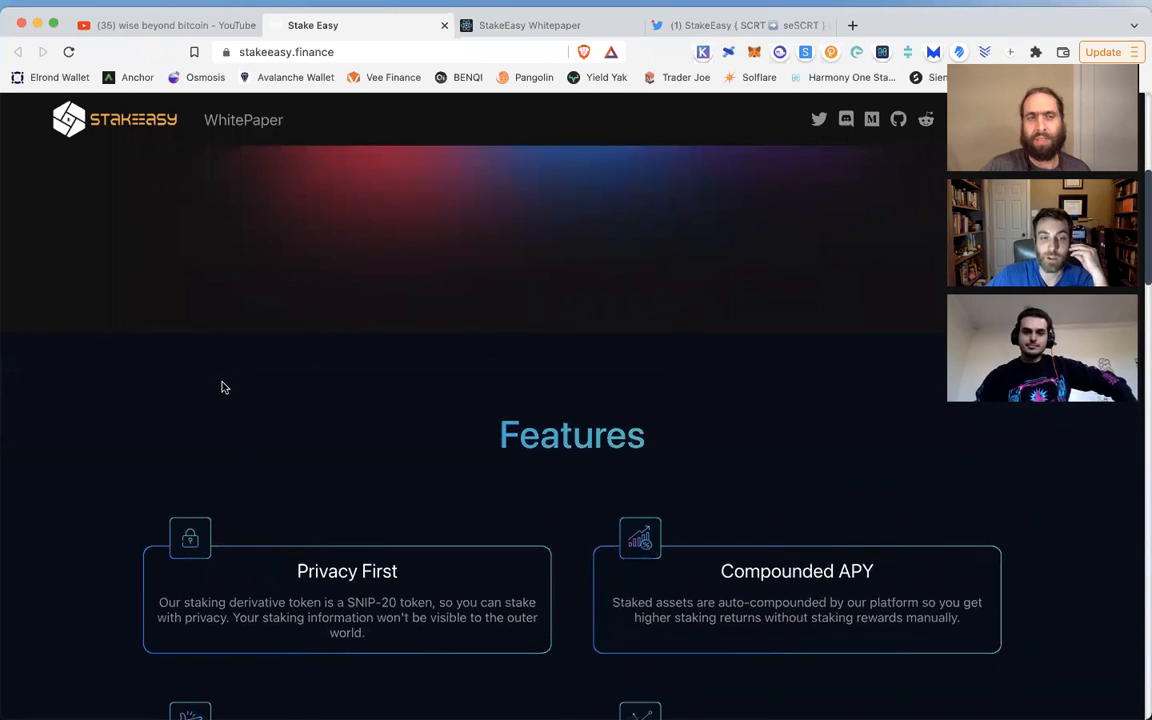
pyautogui.scroll(-3)
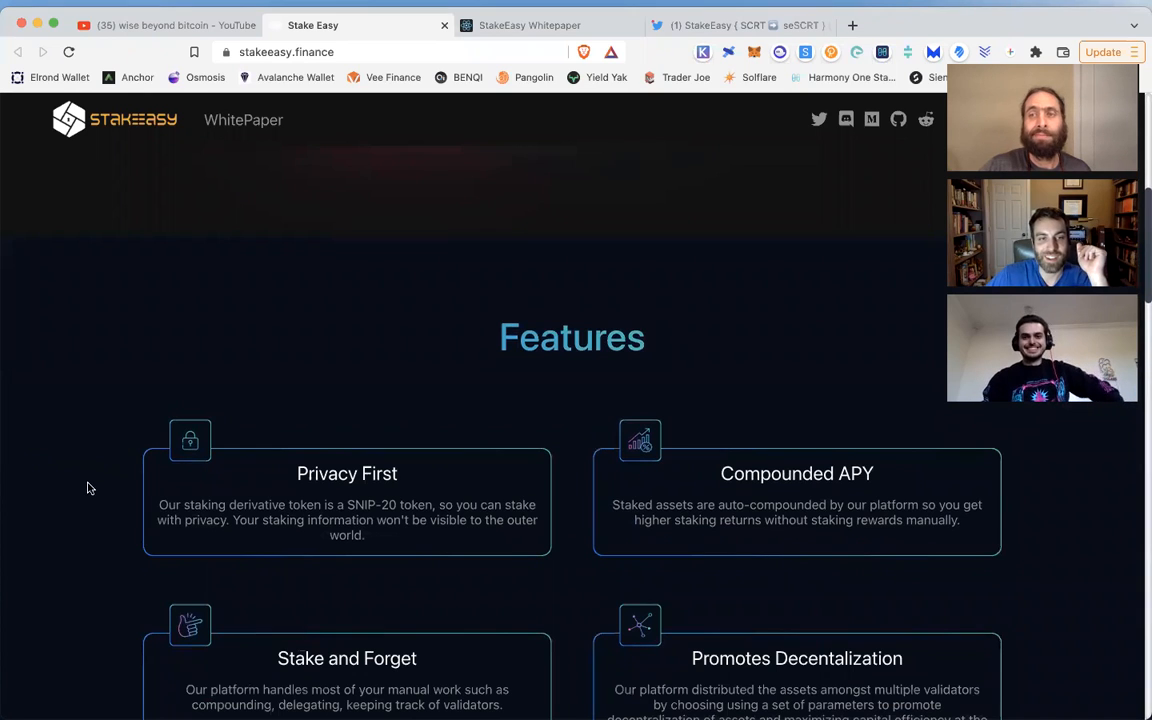
pyautogui.scroll(-3)
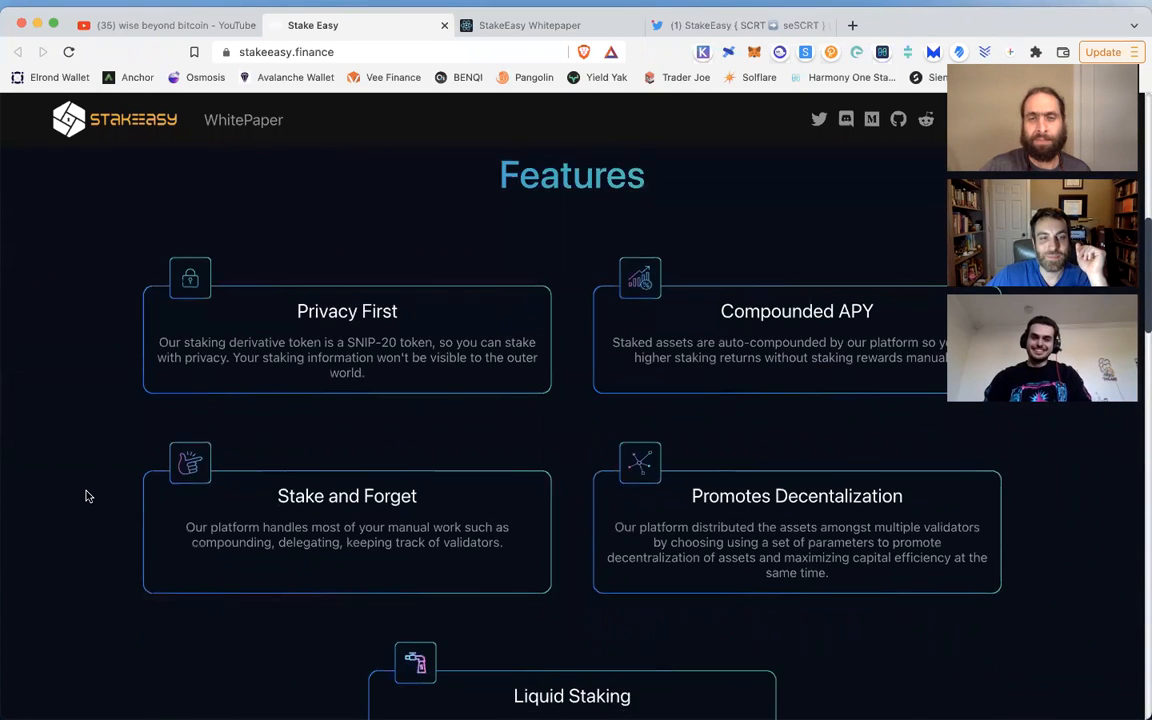
pyautogui.scroll(-3)
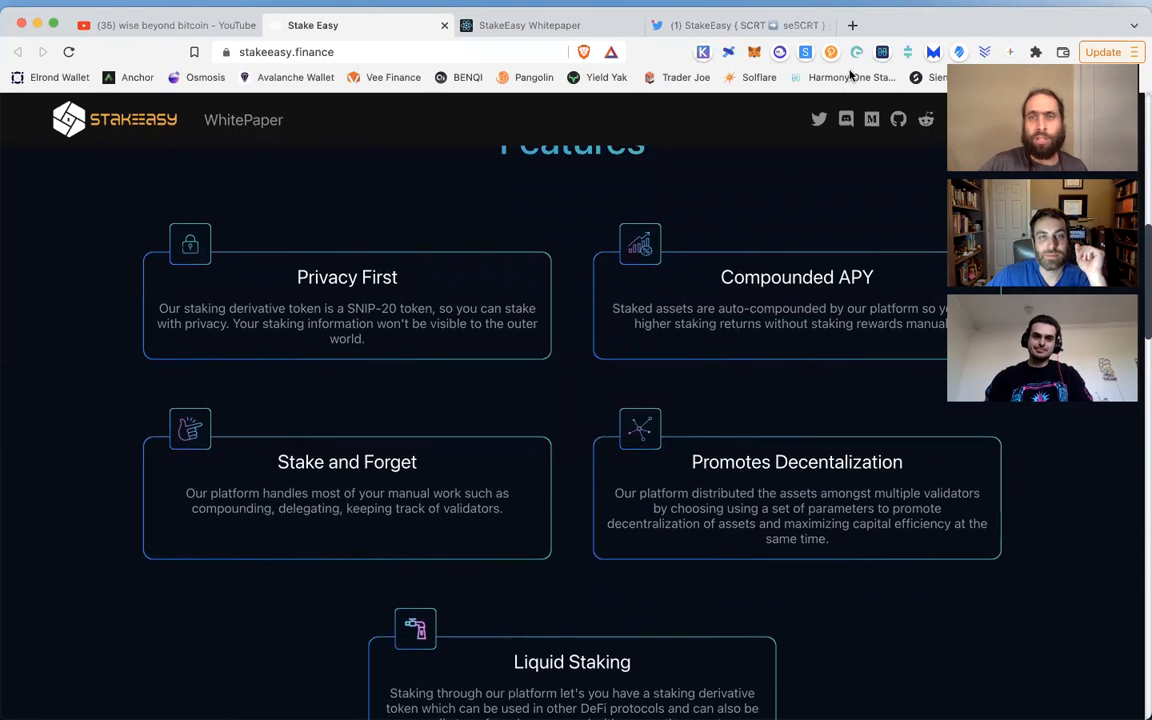
# Step: Start a new empty browser tab
pyautogui.click(1044, 24)
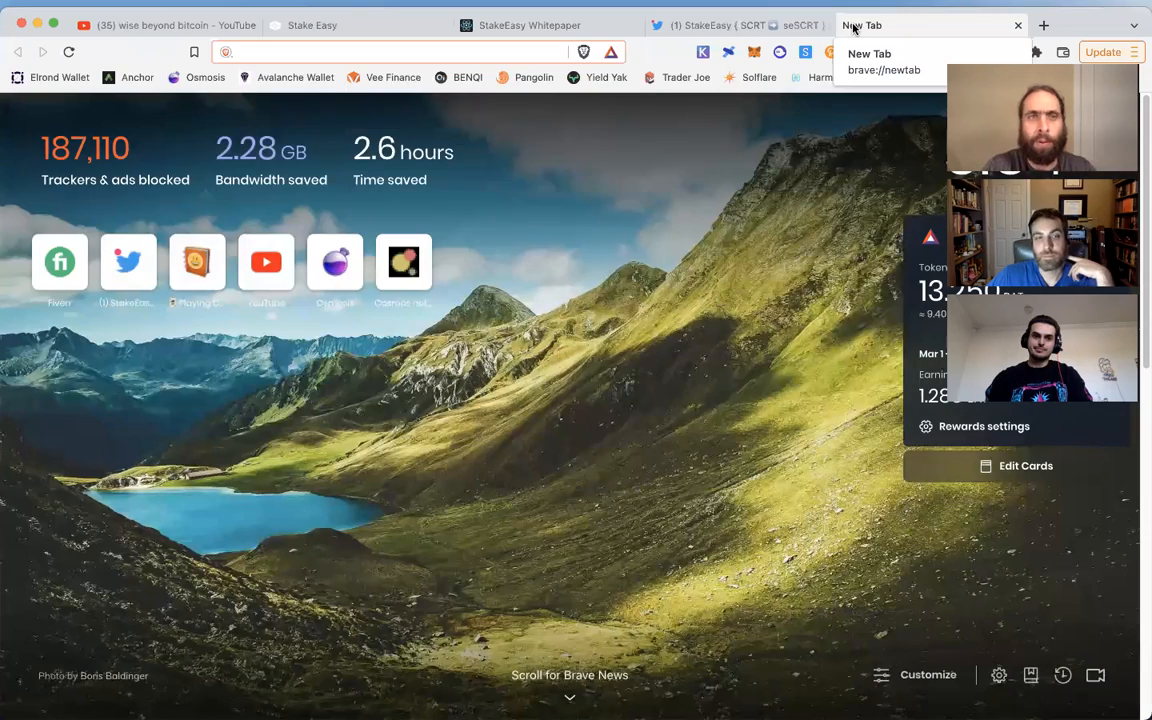
# Step: Load mapofzones.com to view the Cosmos IBC map ranking Osmosis most active, then return to StakeEasy
pyautogui.write('mapofzones.com/?testnet=false&period=24&tableOrderBy...')
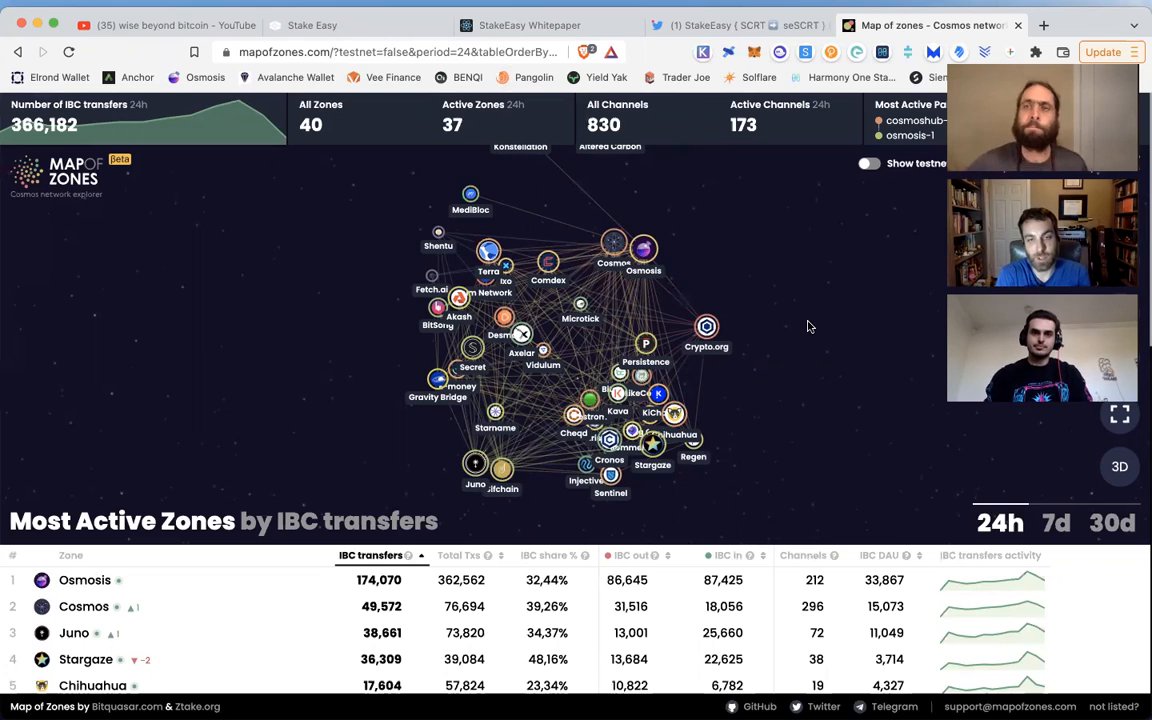
pyautogui.moveTo(720, 296)
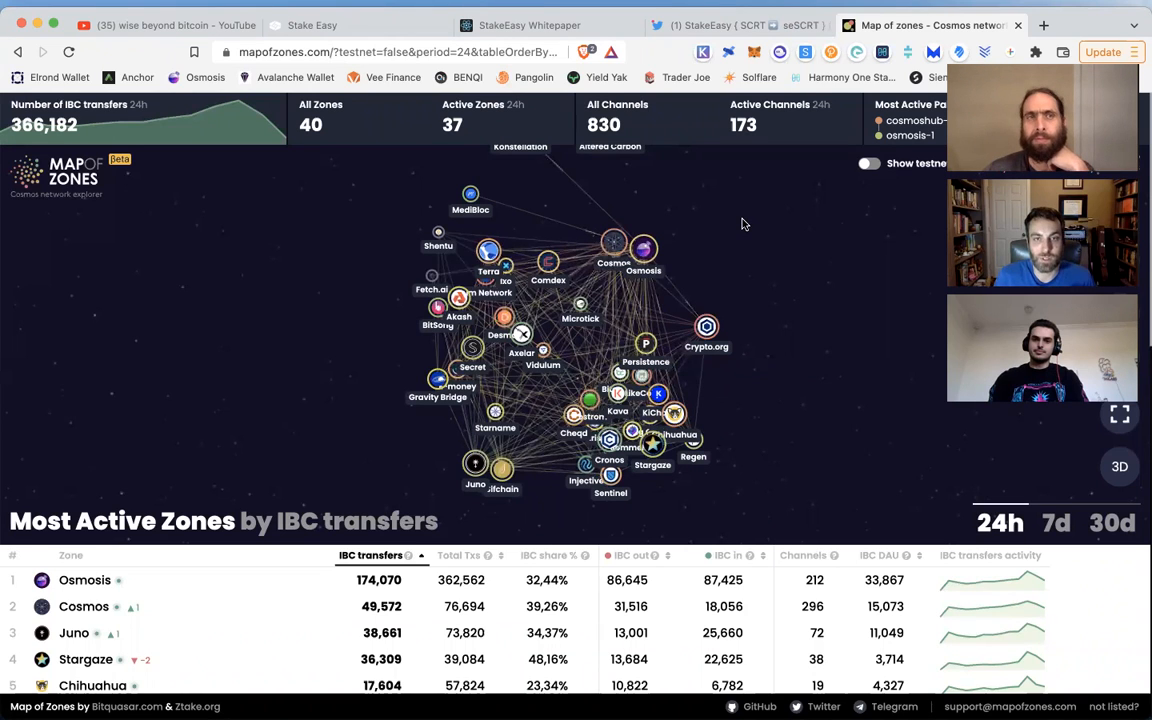
pyautogui.click(312, 24)
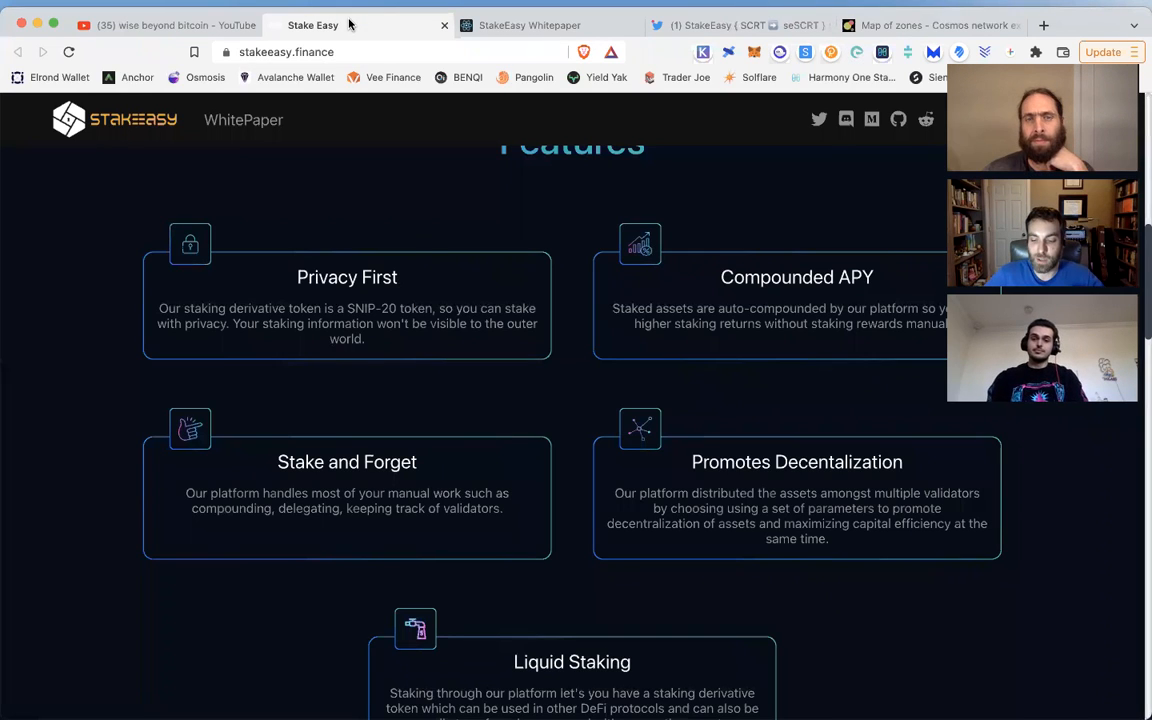
pyautogui.moveTo(398, 296)
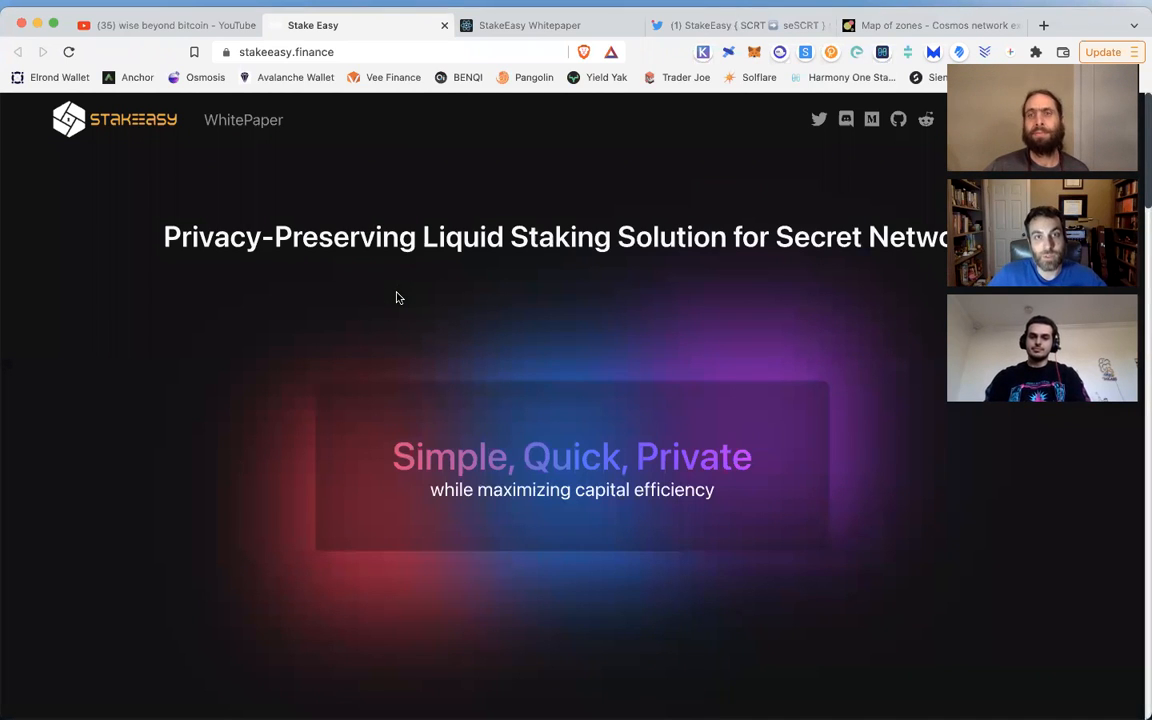
pyautogui.moveTo(408, 292)
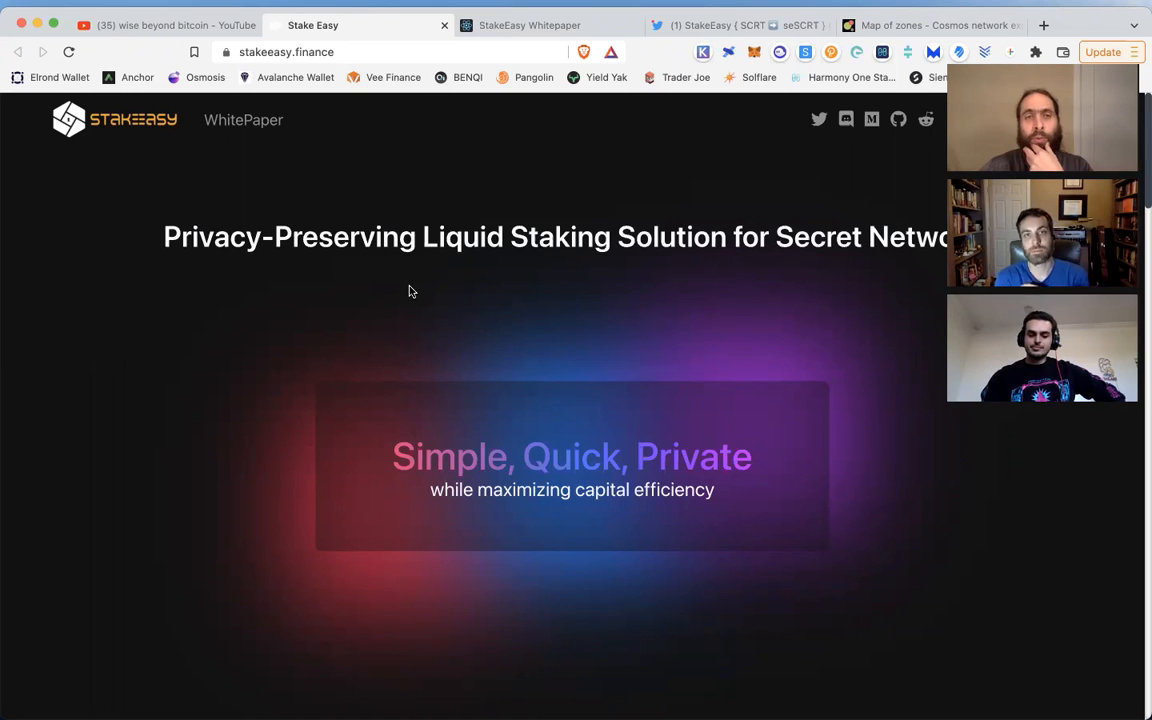
pyautogui.moveTo(544, 188)
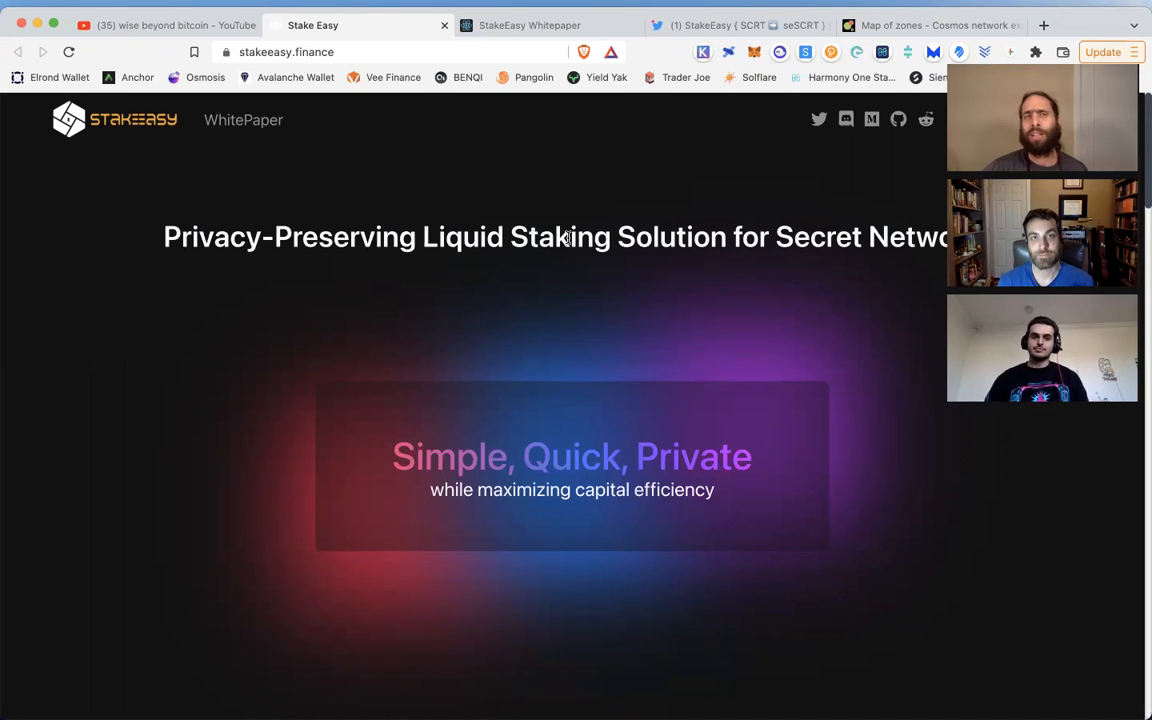
pyautogui.moveTo(568, 256)
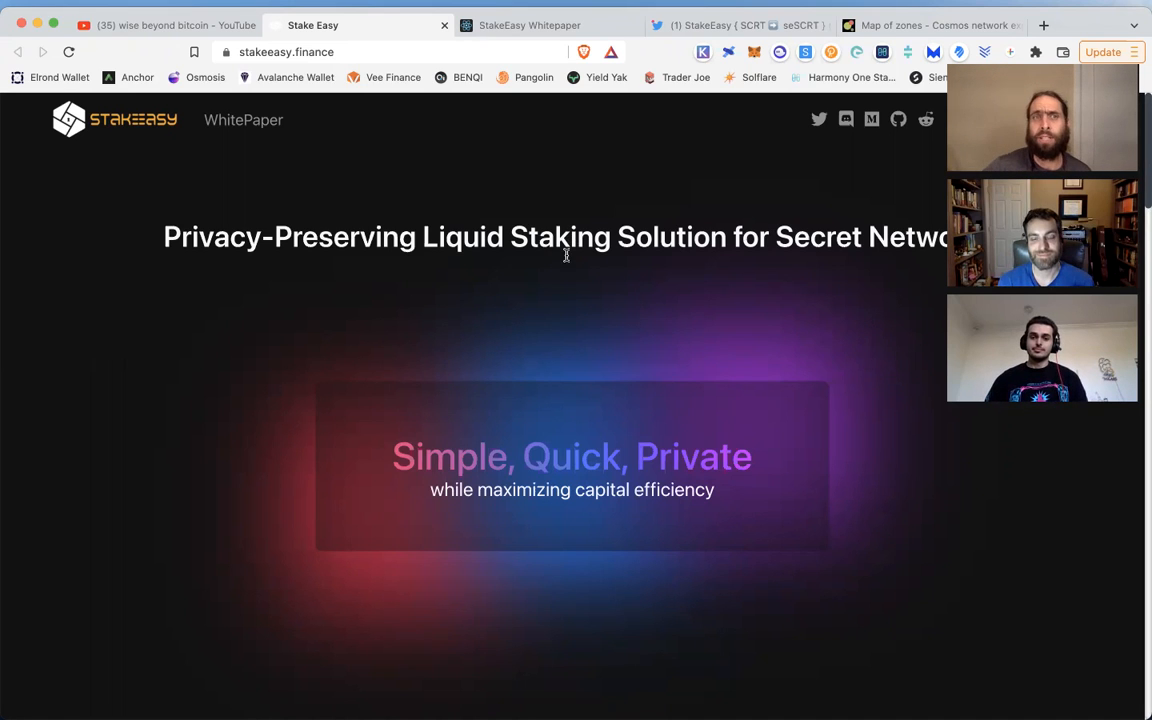
pyautogui.moveTo(176, 42)
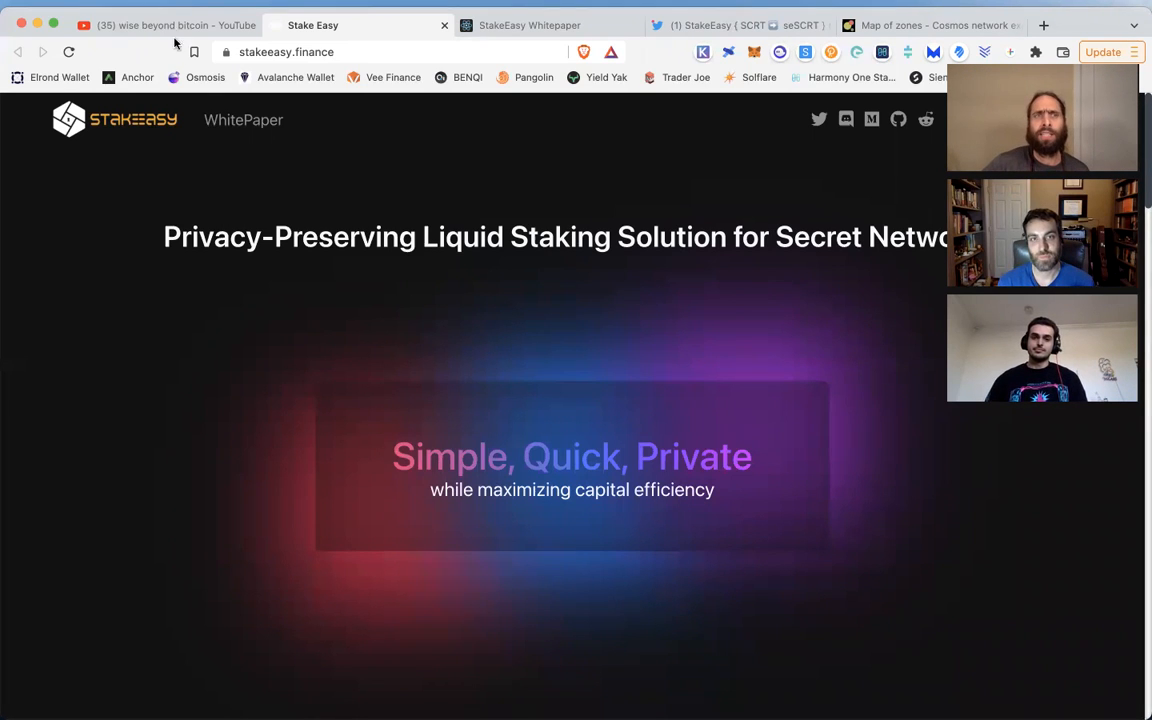
# Step: Switch to the wise beyond bitcoin YouTube channel's Playlists page
pyautogui.click(164, 24)
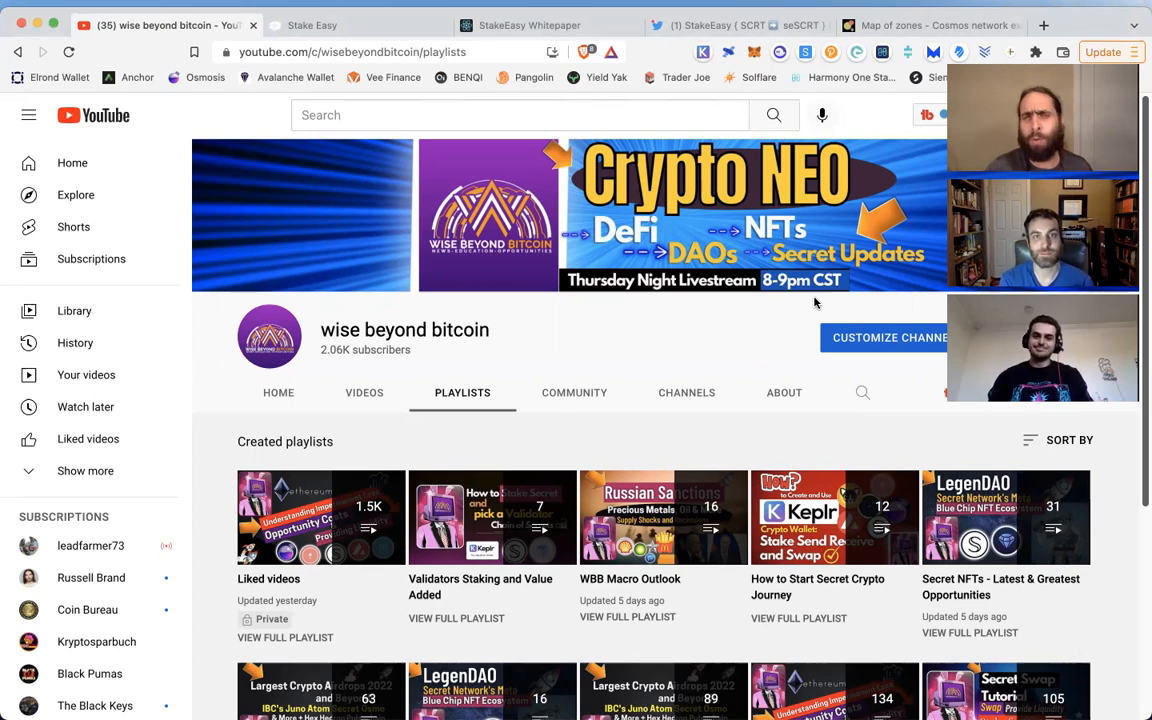
pyautogui.moveTo(814, 300)
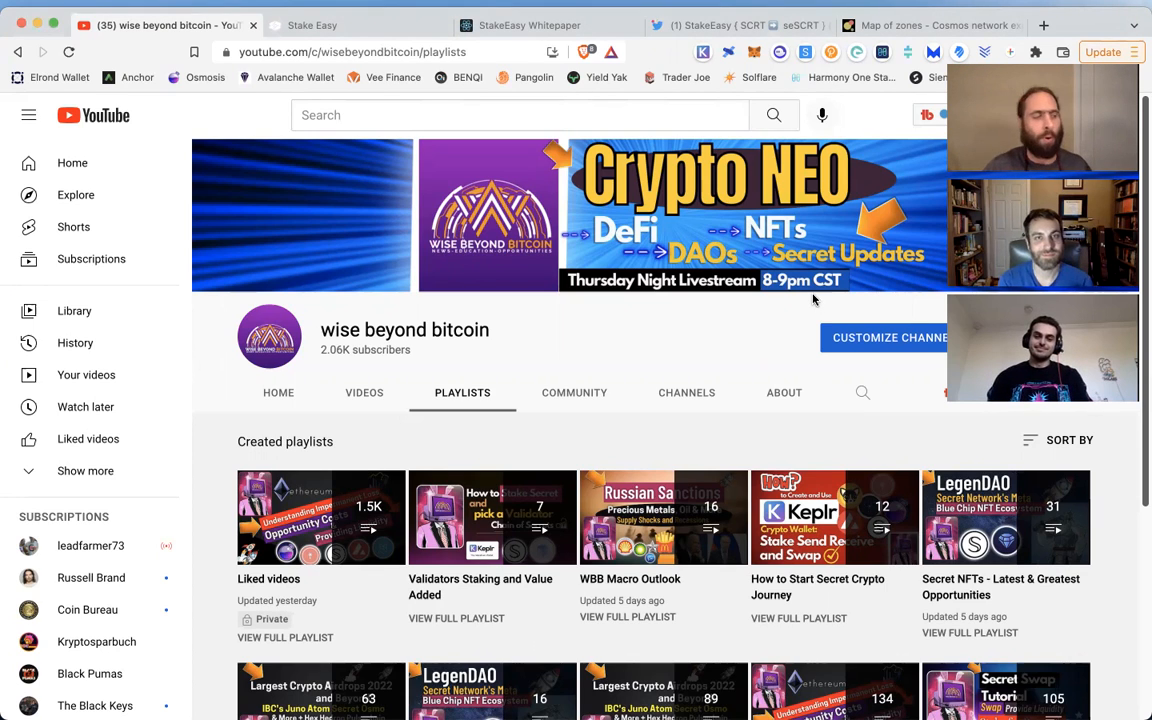